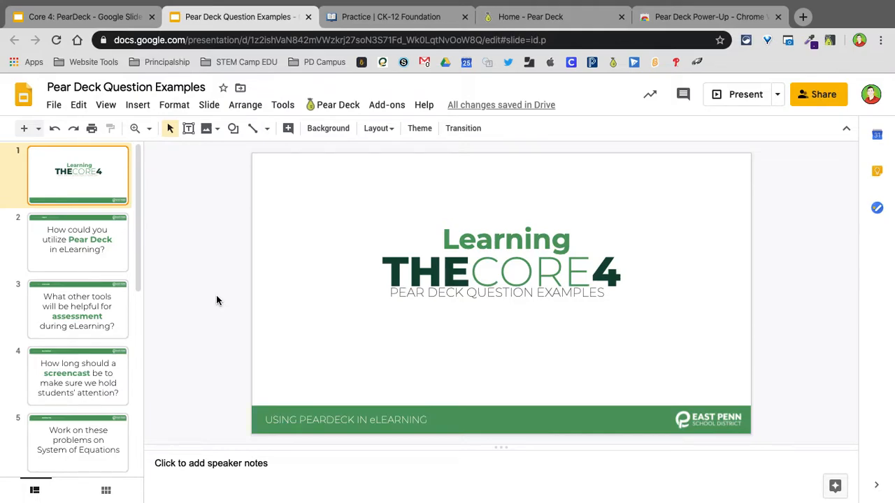
mouse_move(188, 289)
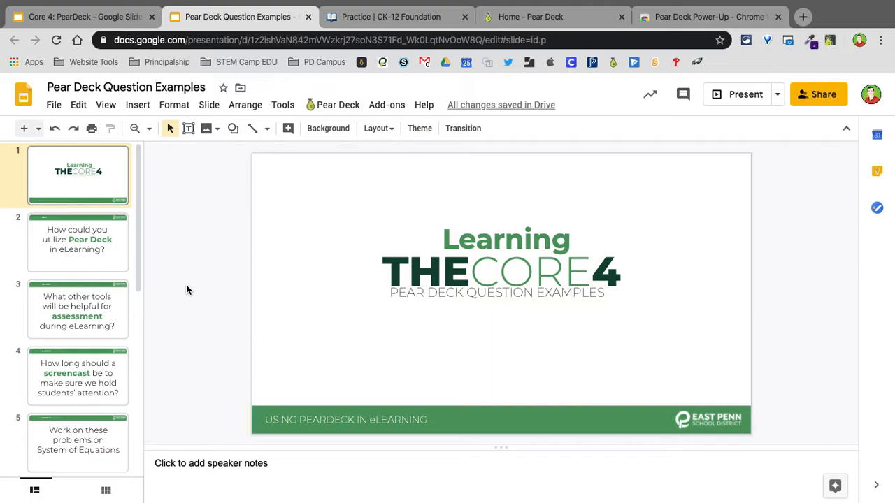
mouse_move(146, 268)
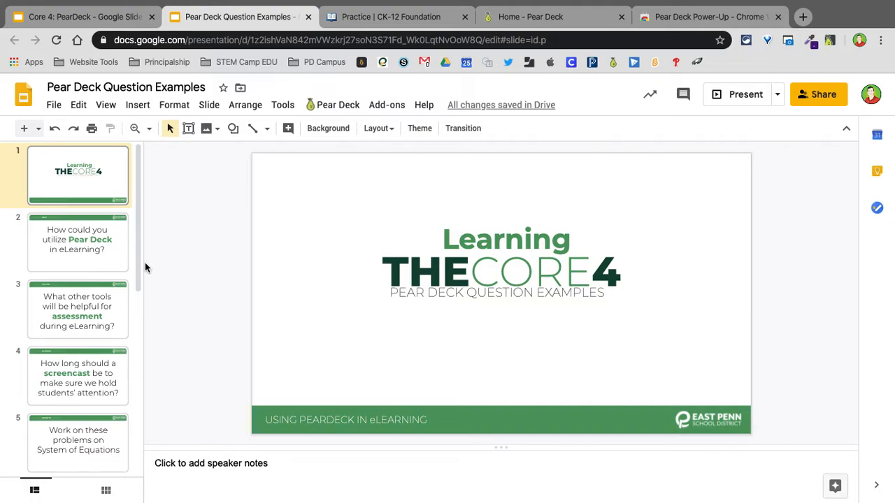
mouse_move(105, 262)
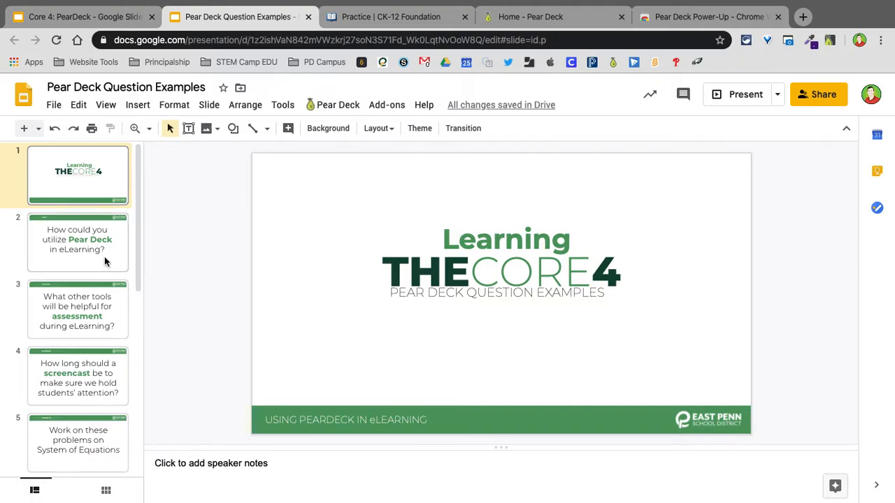
Step: Go to slide 2 and bring up the Add-ons menu listing Pear Deck
scroll("down", 3)
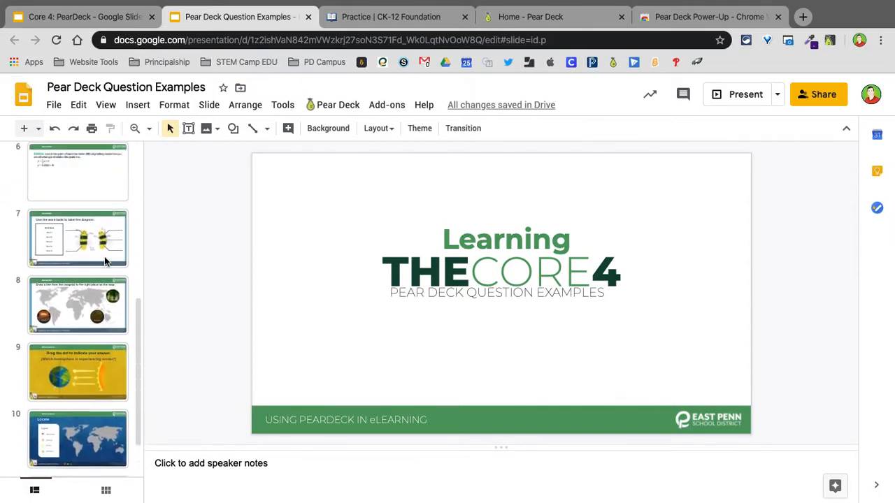
scroll("up", 3)
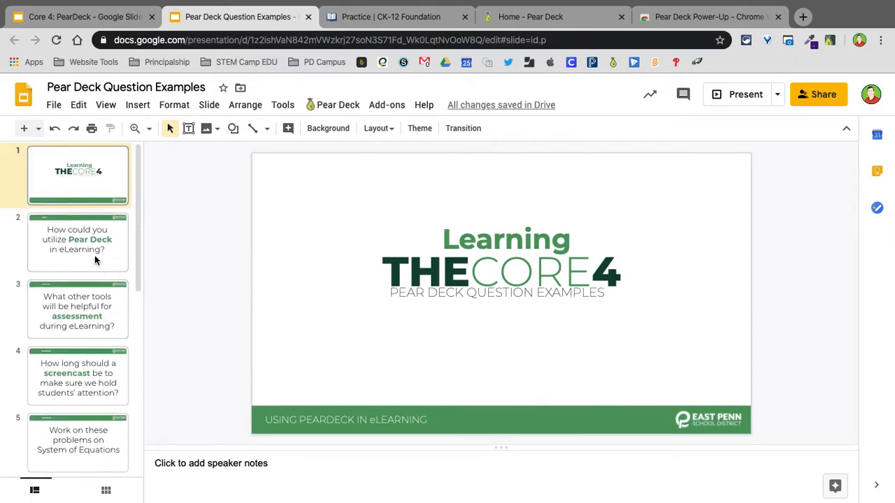
left_click(78, 243)
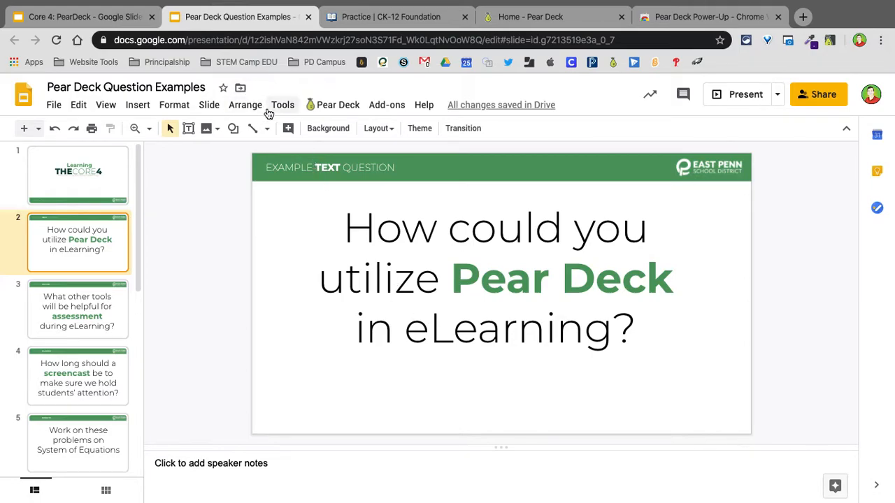
mouse_move(338, 105)
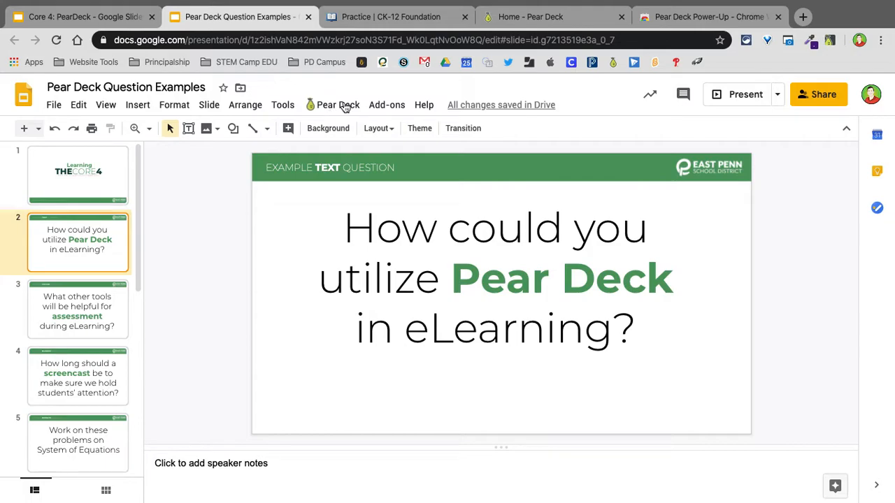
mouse_move(519, 51)
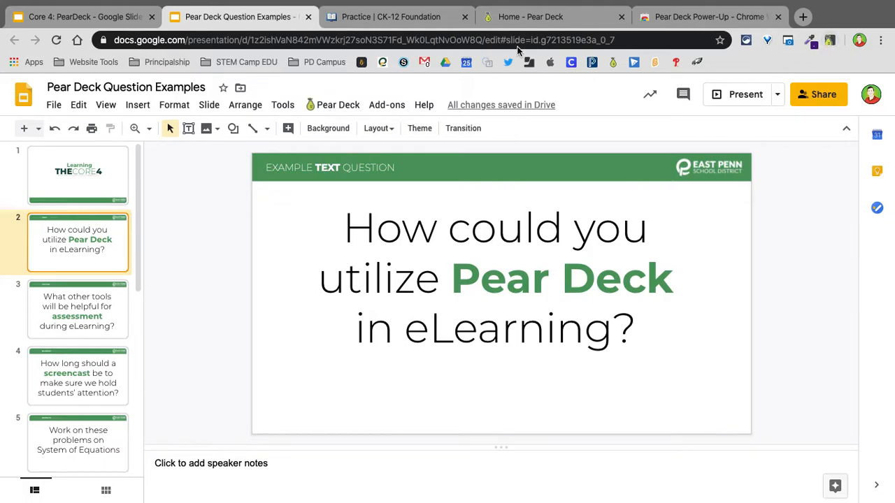
mouse_move(338, 105)
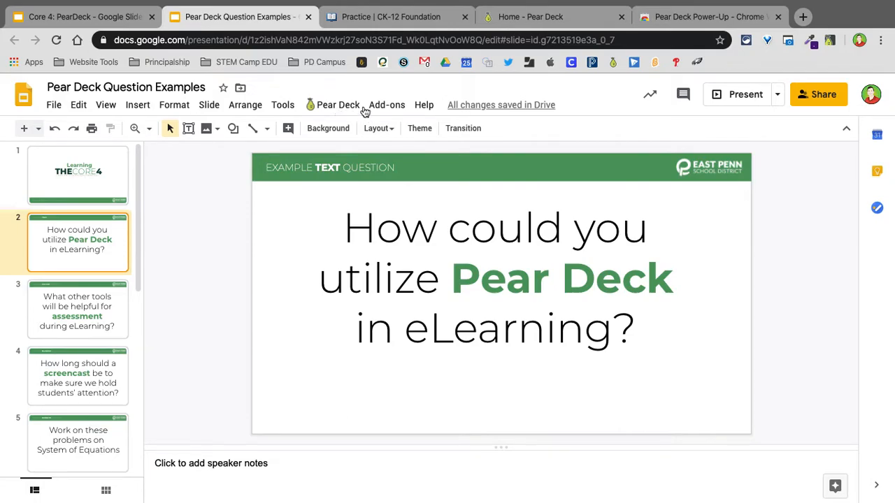
left_click(386, 103)
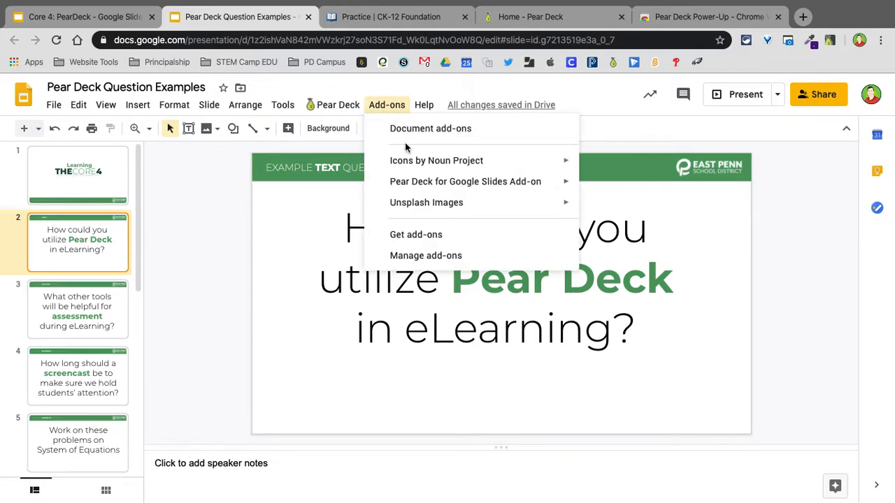
mouse_move(464, 182)
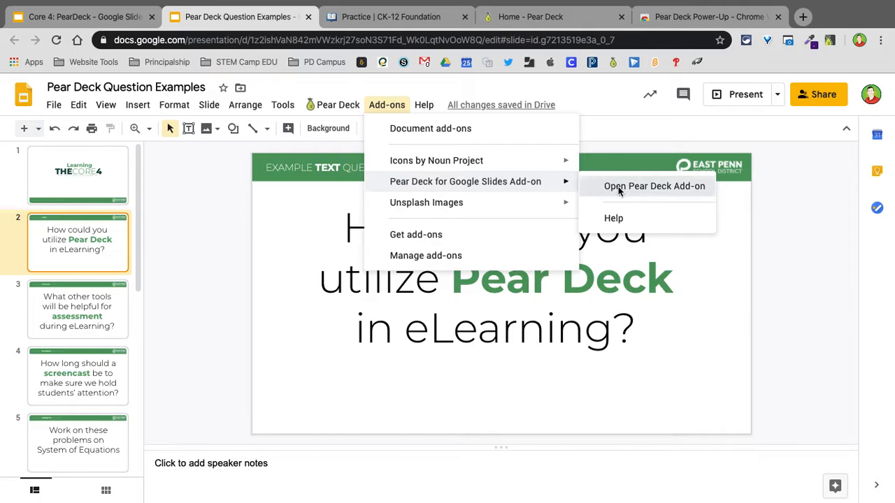
Step: Launch the Pear Deck add-on and make slide 2 a Text response question
left_click(654, 186)
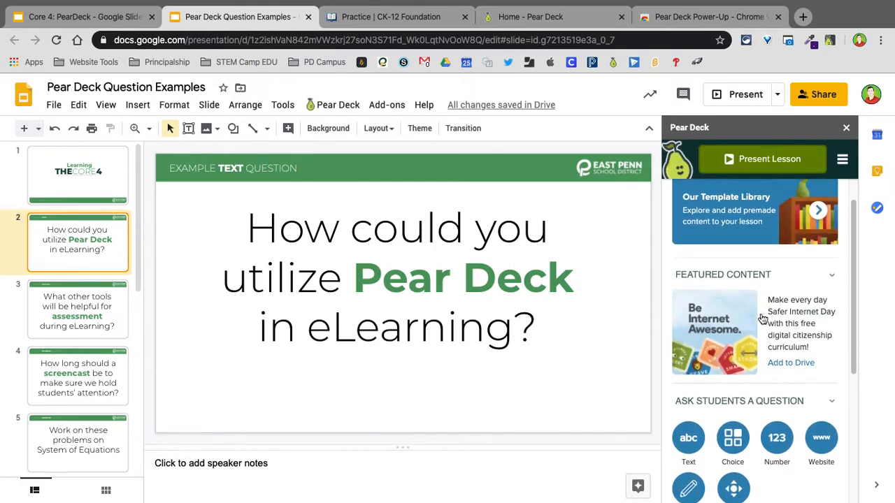
scroll("down", 3)
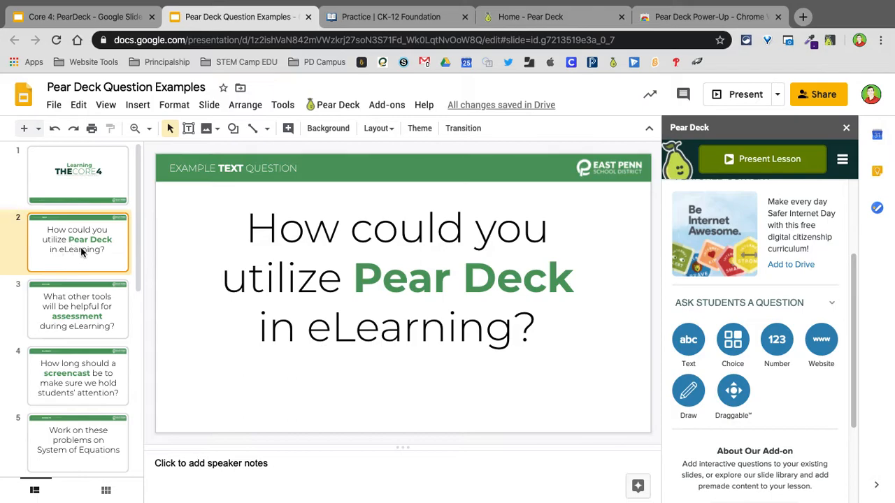
mouse_move(687, 341)
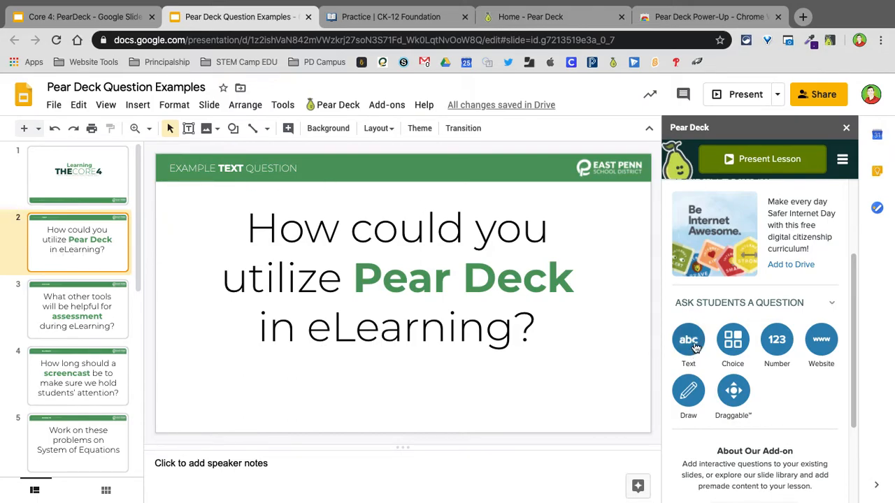
left_click(687, 340)
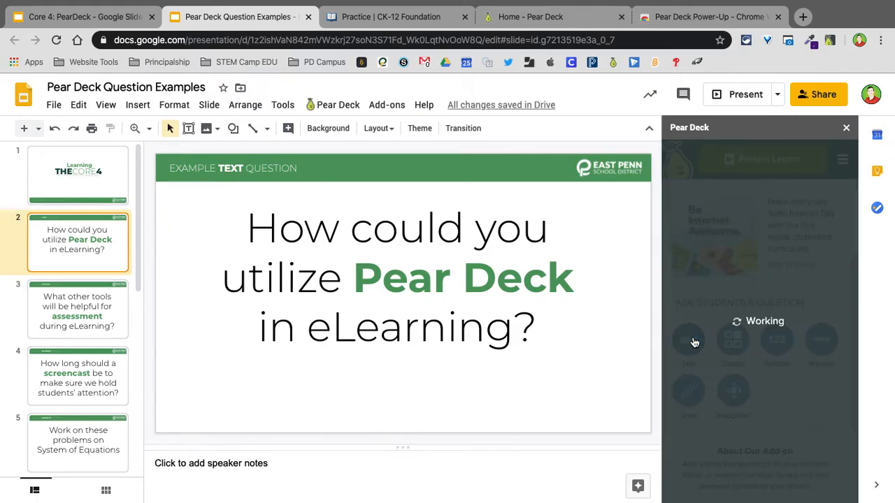
left_click(688, 343)
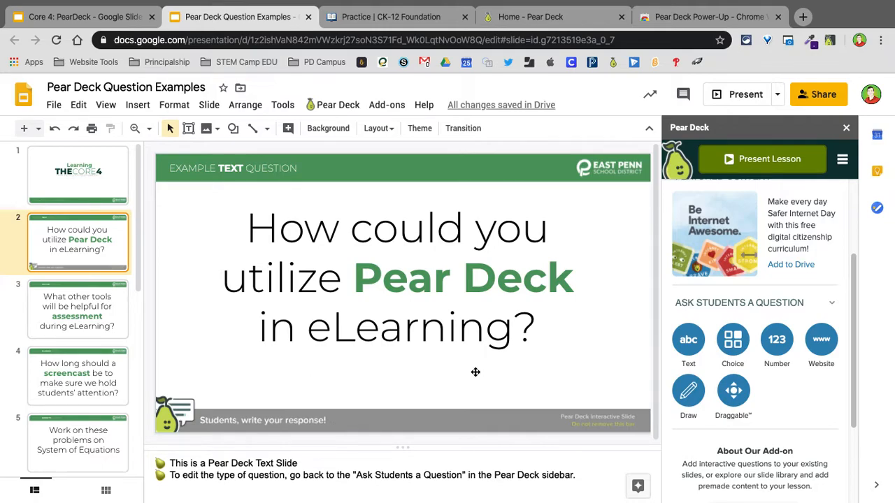
mouse_move(778, 339)
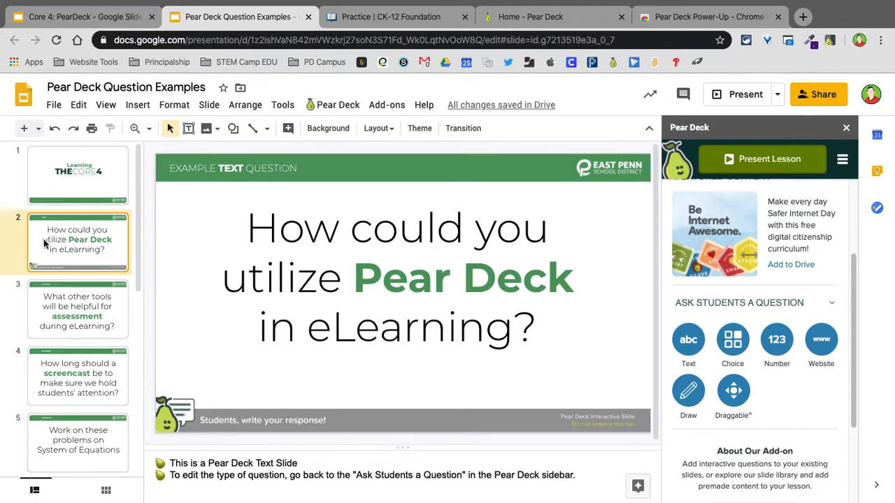
Step: Make slide 3 a Choice question with options Quizizz, Flipgrid, Google Forms and Kahoot, and update the slide
left_click(79, 308)
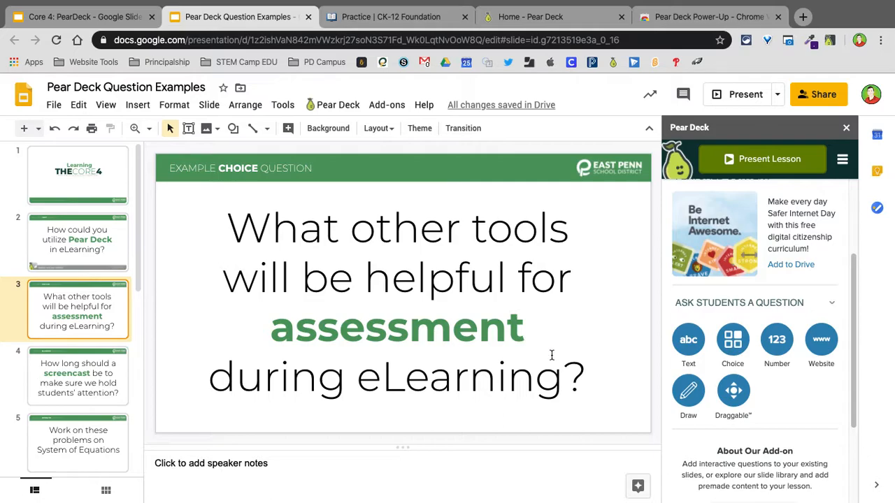
mouse_move(529, 277)
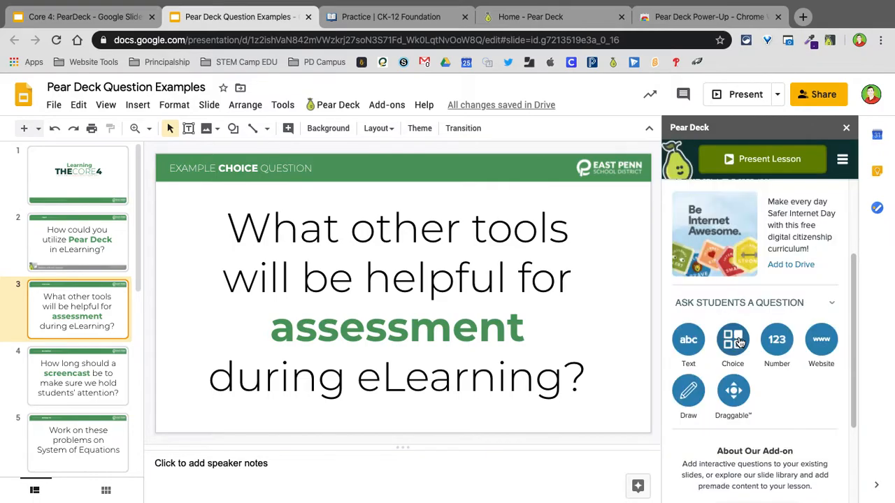
left_click(732, 340)
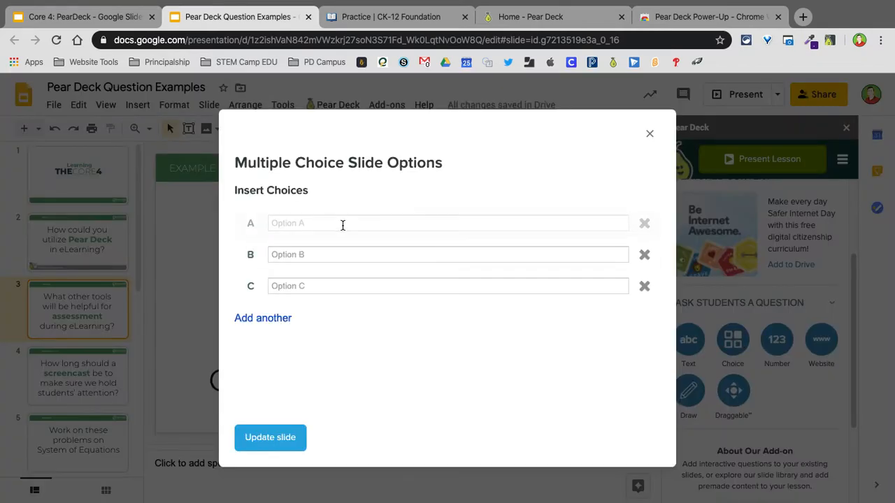
type("Quiz")
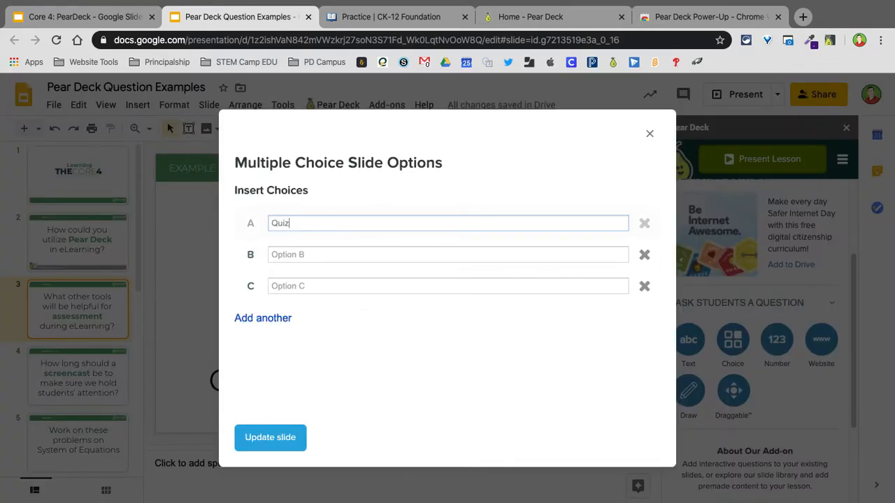
type("Flipgrid")
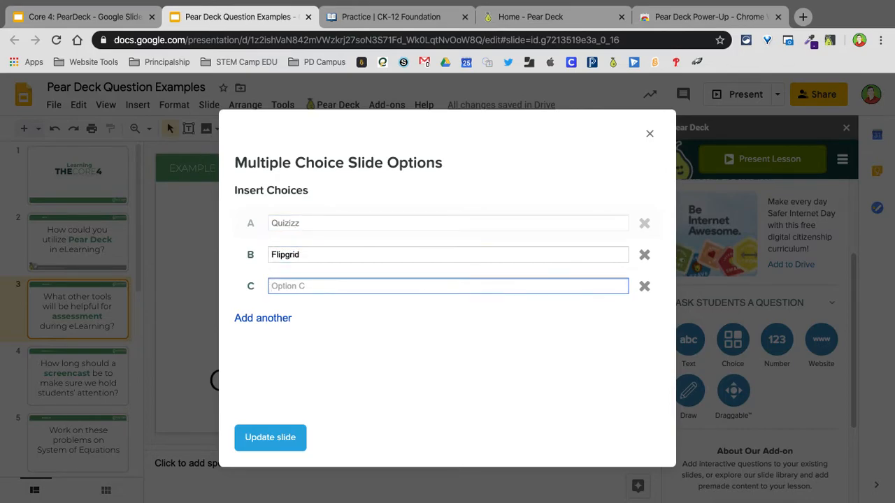
type("Google Forms")
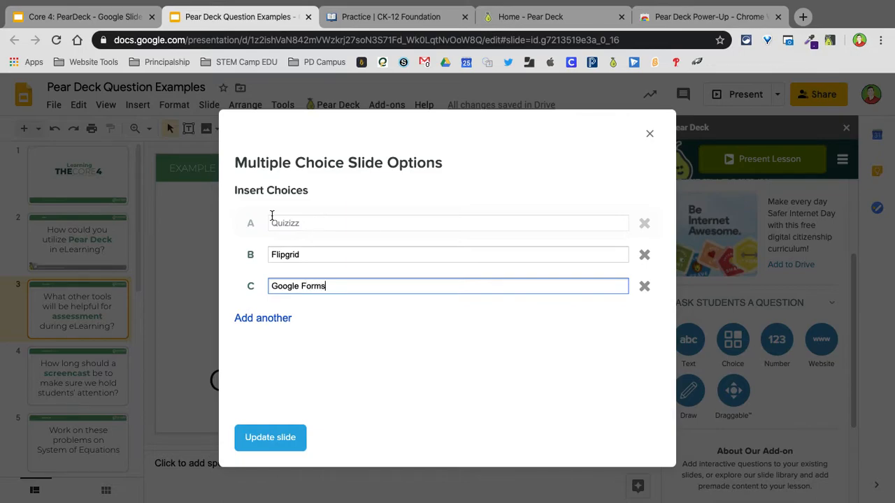
left_click(263, 319)
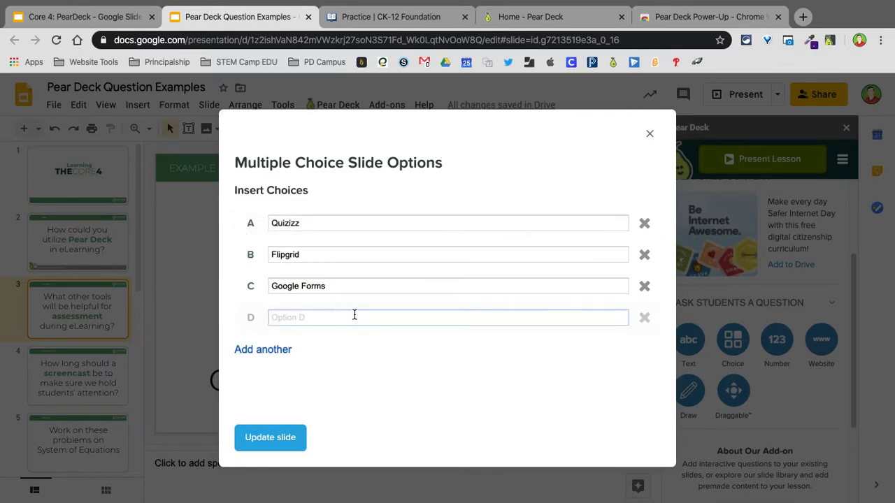
type("Kahoot")
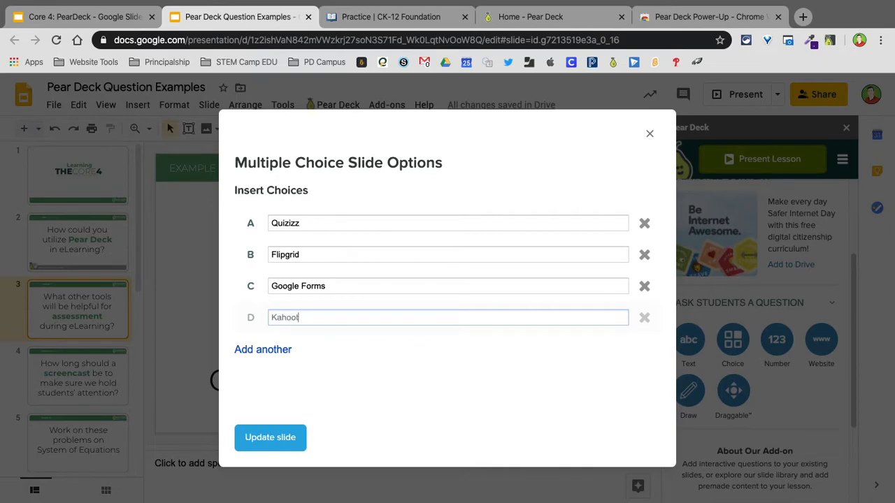
left_click(270, 436)
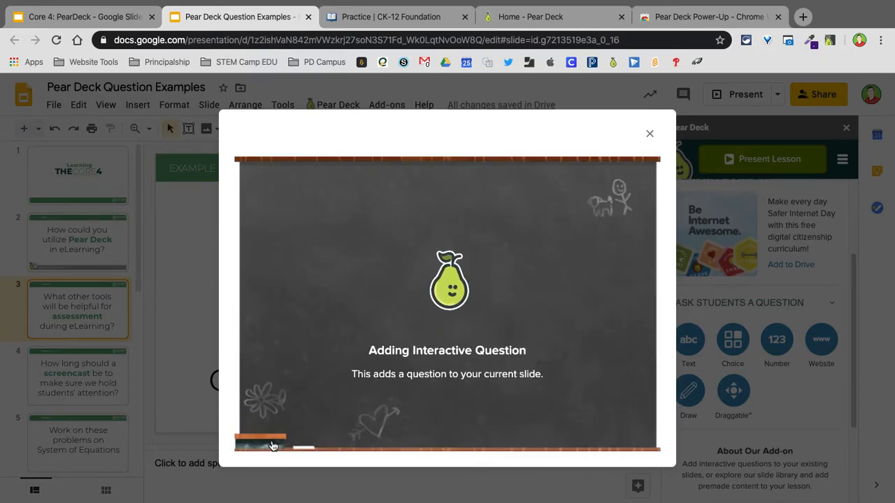
Step: Let the choice question finish adding, then close the Pear Deck sidebar
left_click(649, 134)
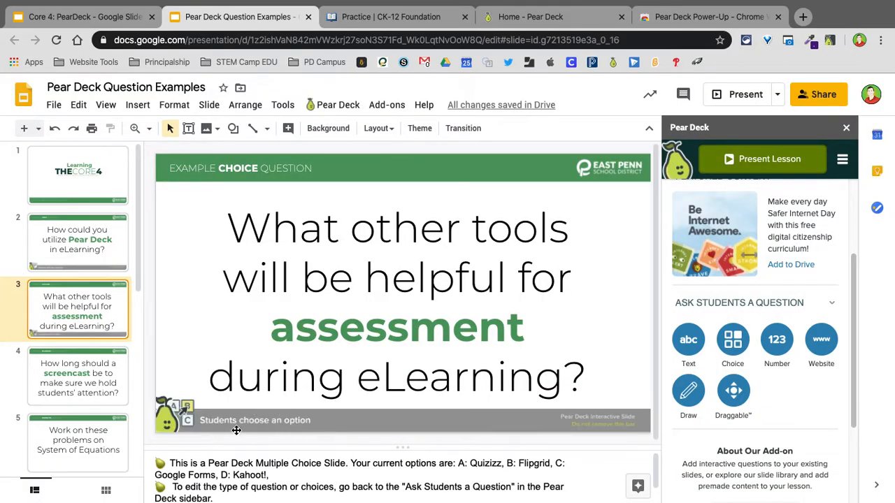
mouse_move(360, 419)
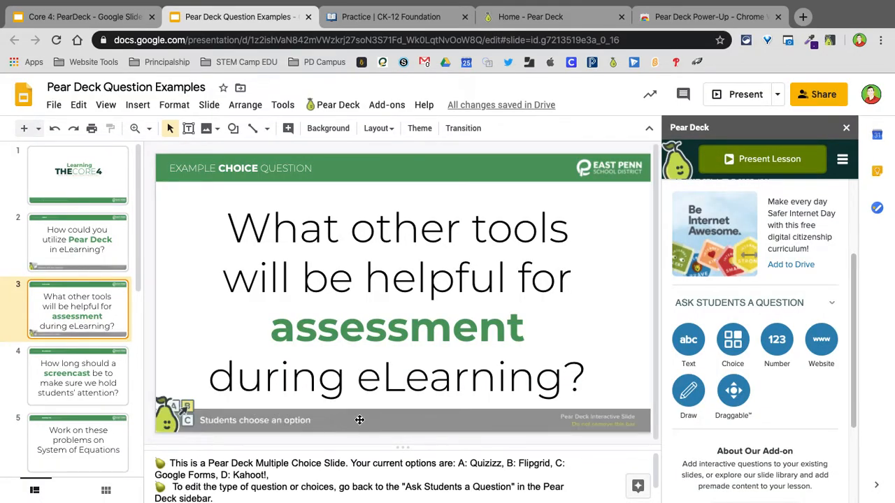
mouse_move(446, 417)
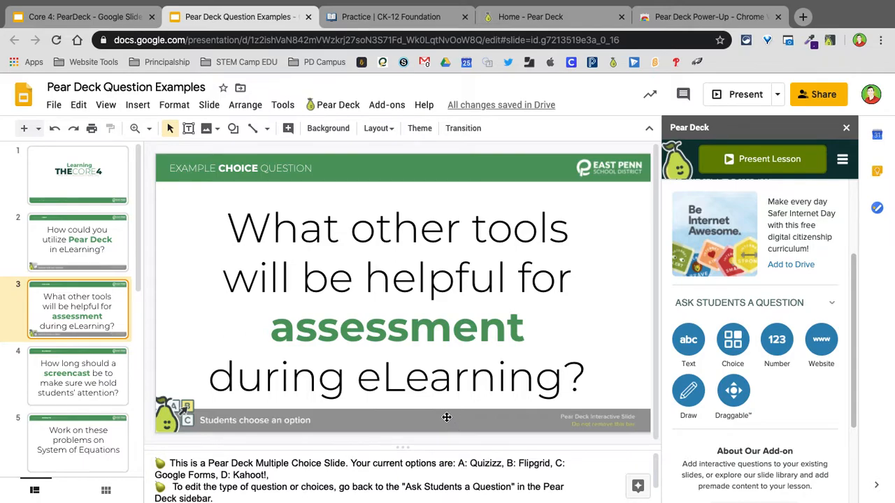
mouse_move(626, 196)
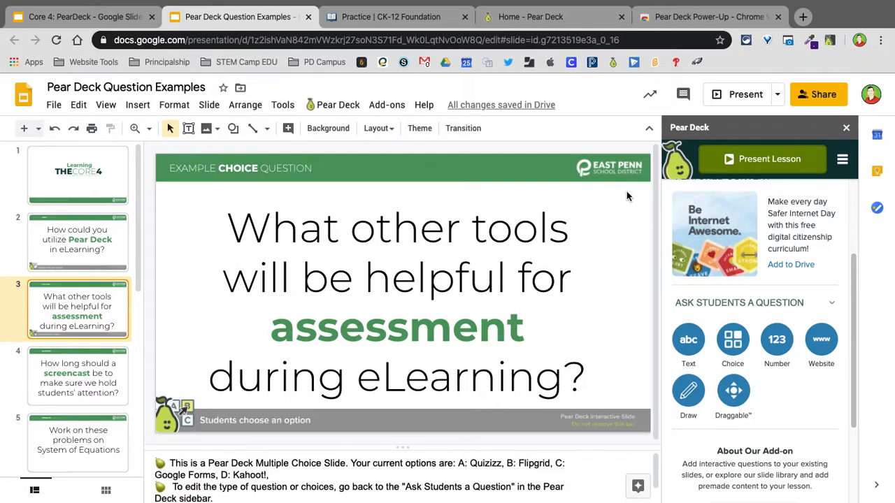
mouse_move(450, 383)
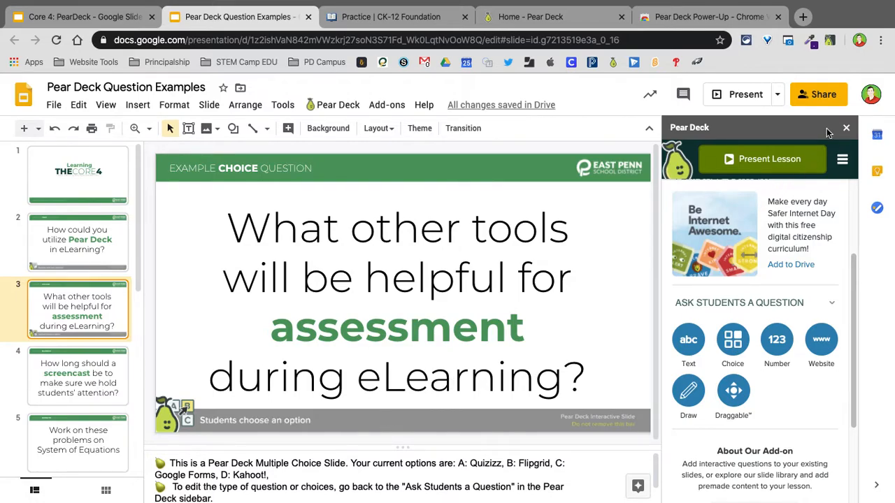
left_click(846, 127)
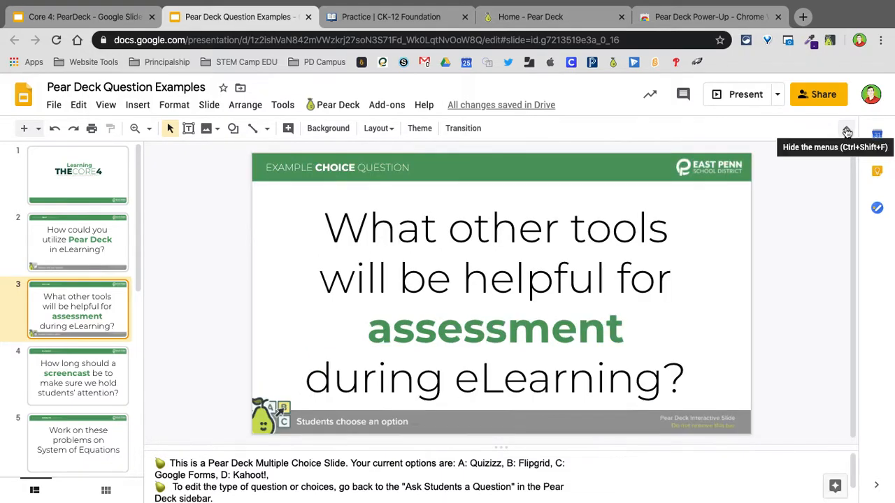
Step: Make slide 4 a Number response question via the reopened Pear Deck sidebar, then go to slide 5
left_click(79, 374)
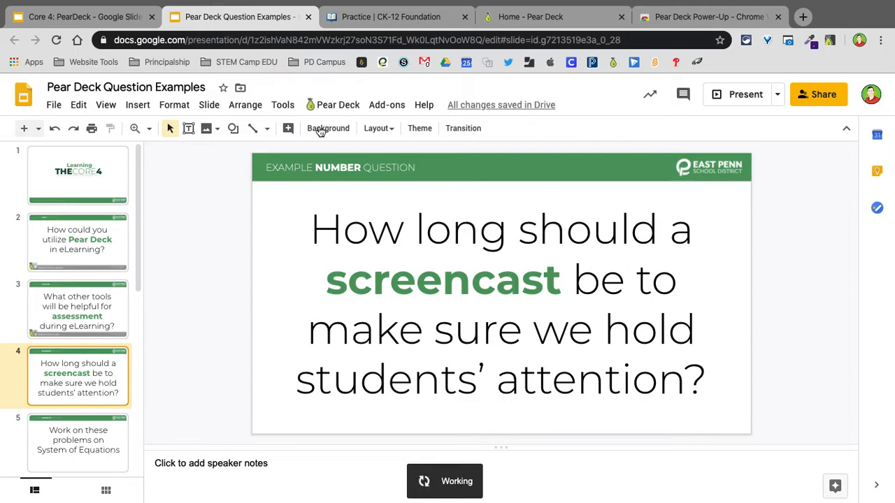
left_click(338, 105)
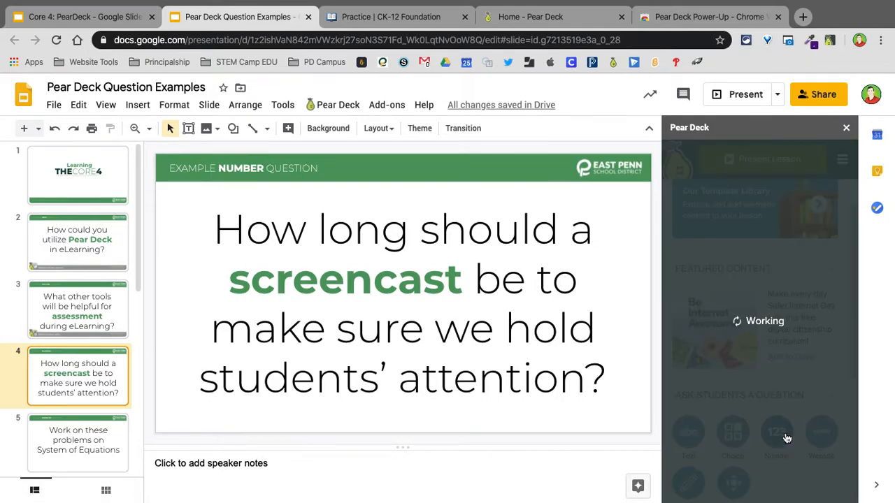
left_click(776, 431)
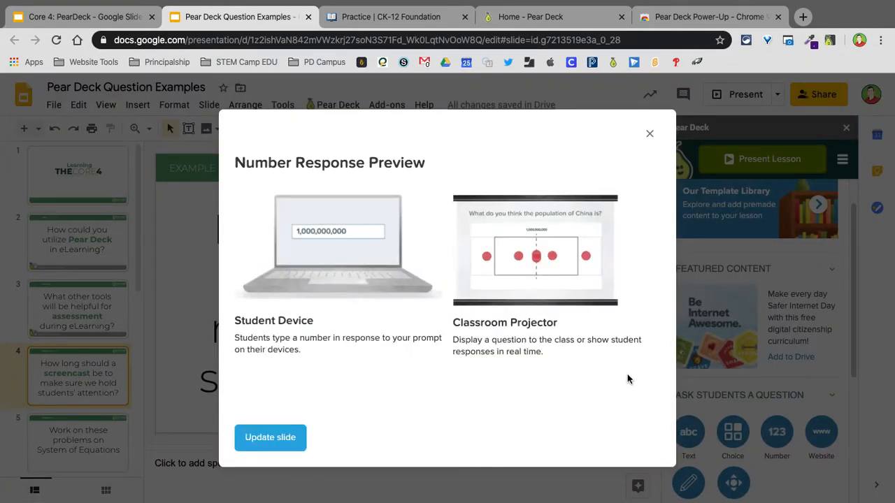
mouse_move(562, 273)
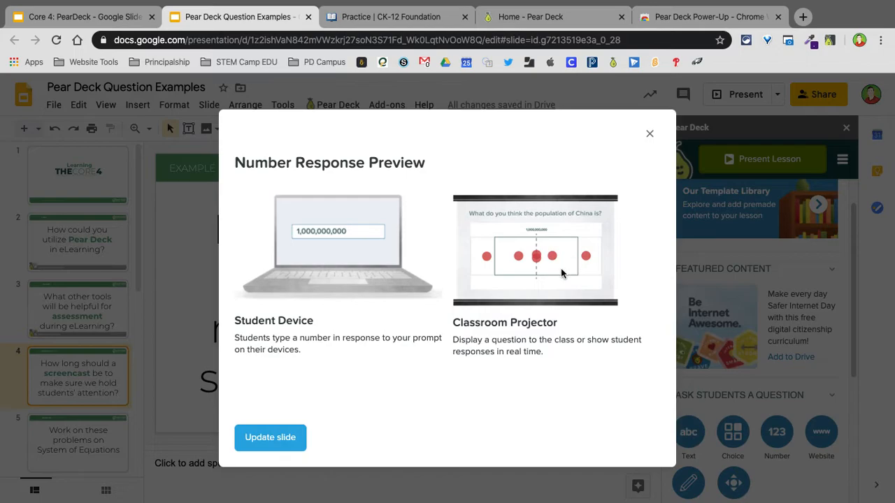
mouse_move(551, 265)
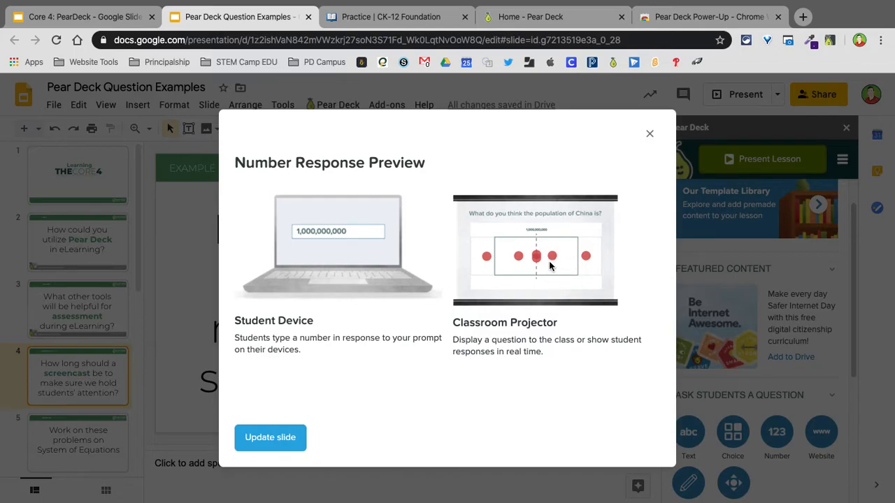
mouse_move(543, 268)
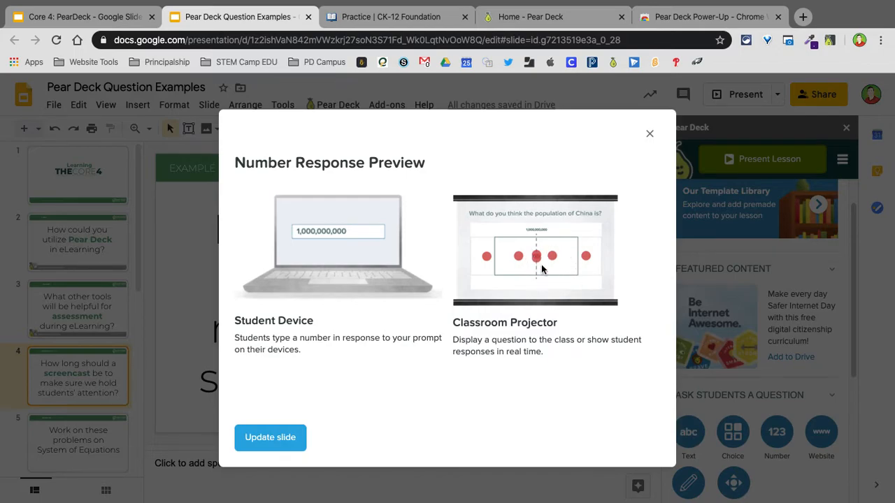
left_click(270, 437)
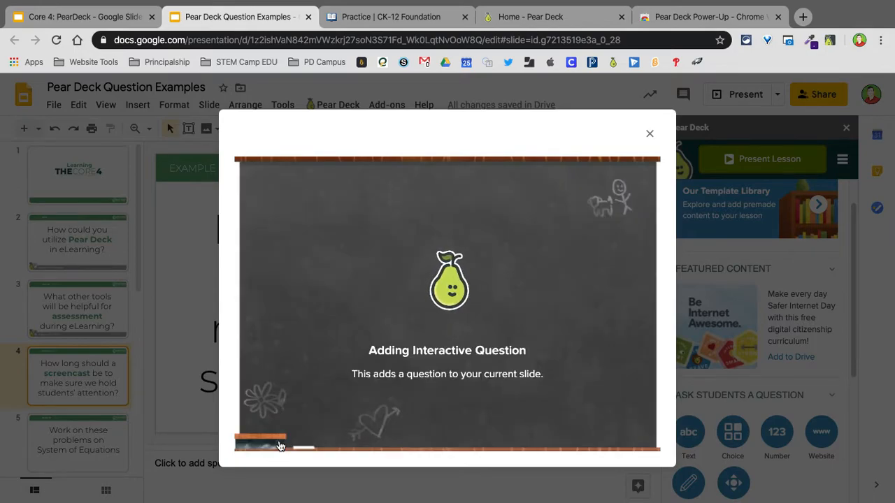
left_click(649, 134)
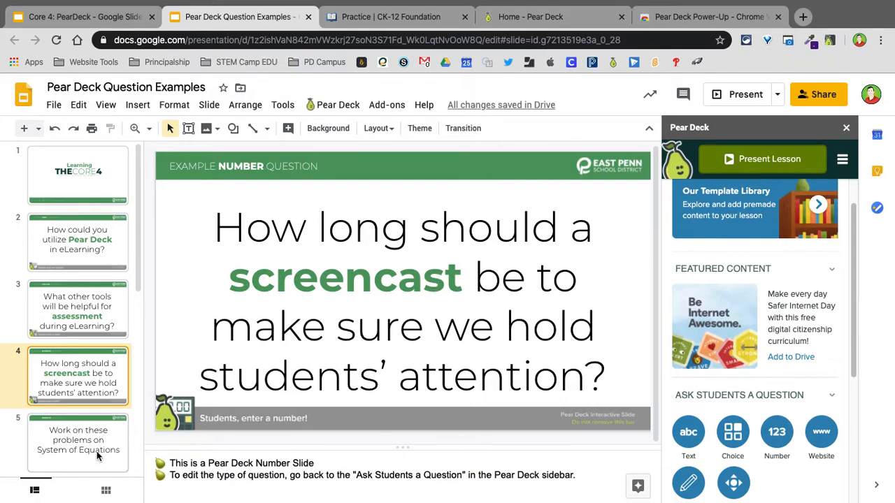
left_click(78, 431)
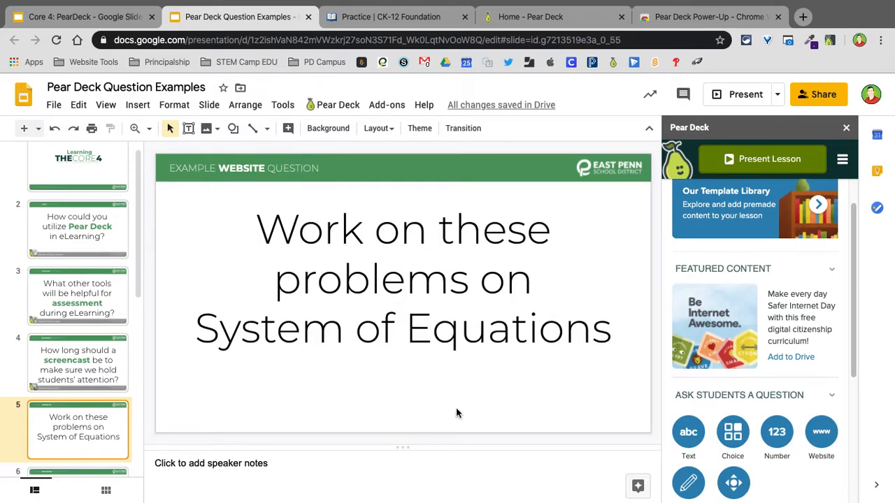
mouse_move(558, 294)
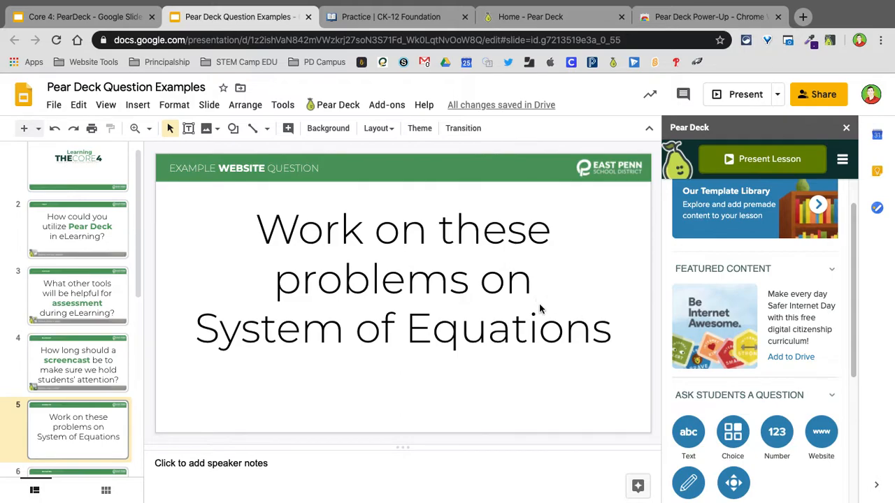
mouse_move(459, 380)
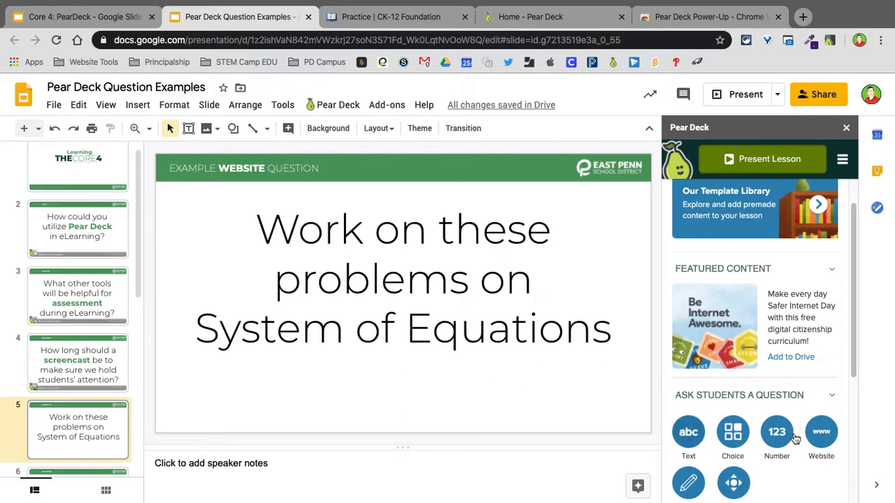
Step: Start a Website question for the System of Equations slide
left_click(820, 431)
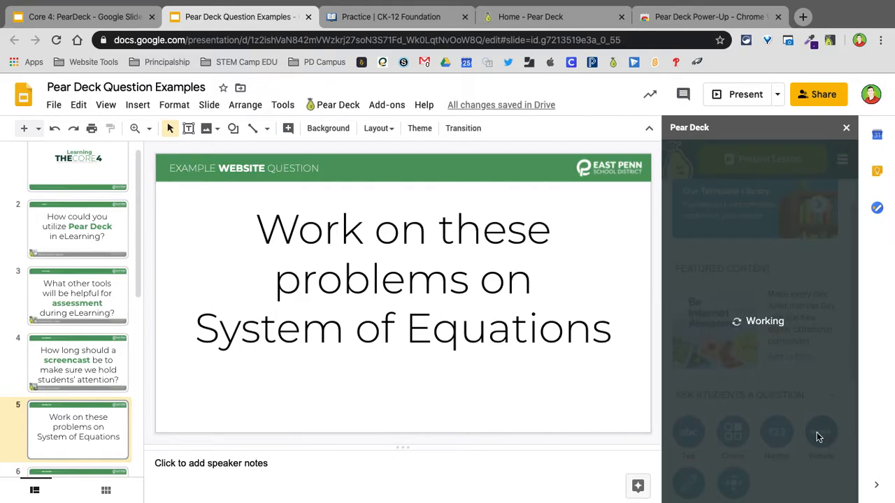
left_click(821, 434)
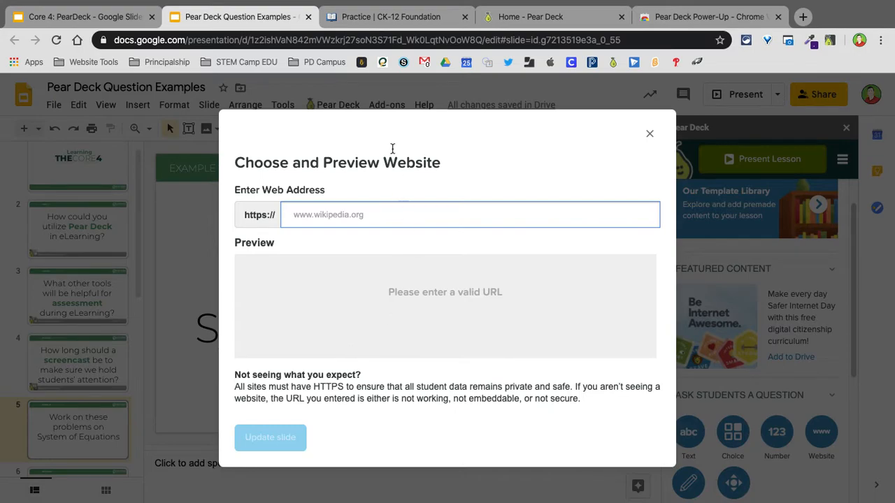
mouse_move(366, 16)
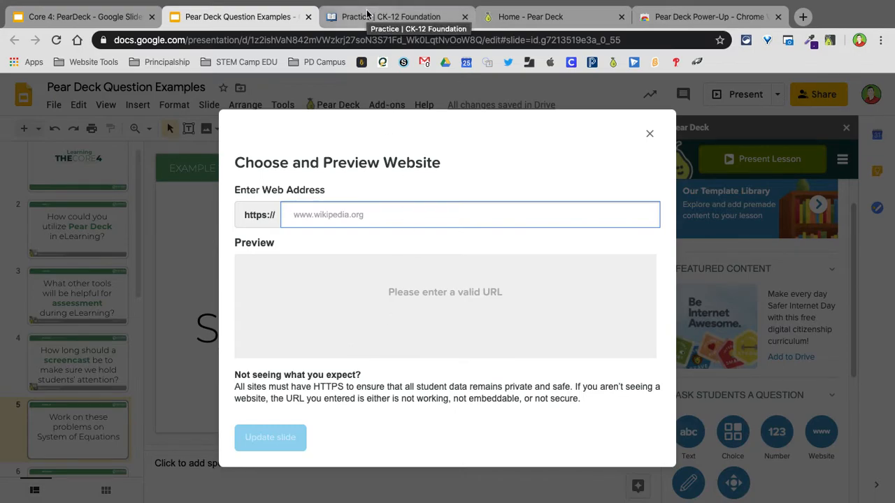
Step: Switch to the CK-12 linear-graphs practice tab and select its web address
left_click(392, 17)
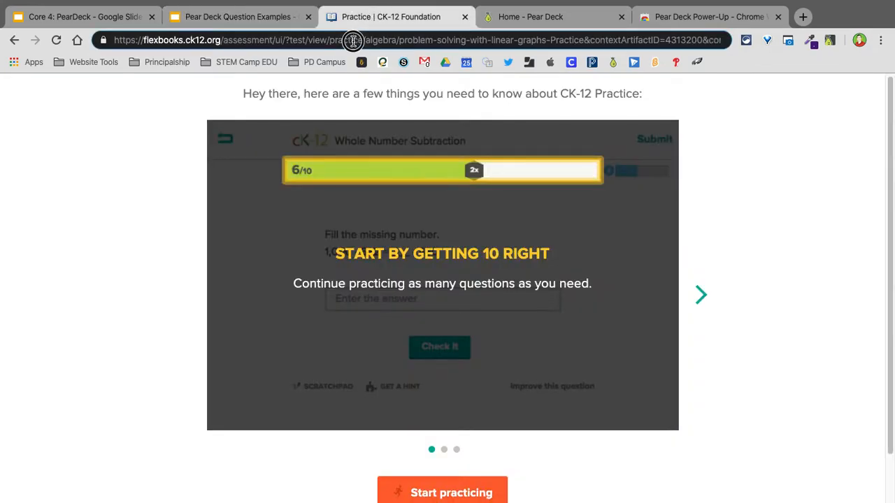
left_click(352, 39)
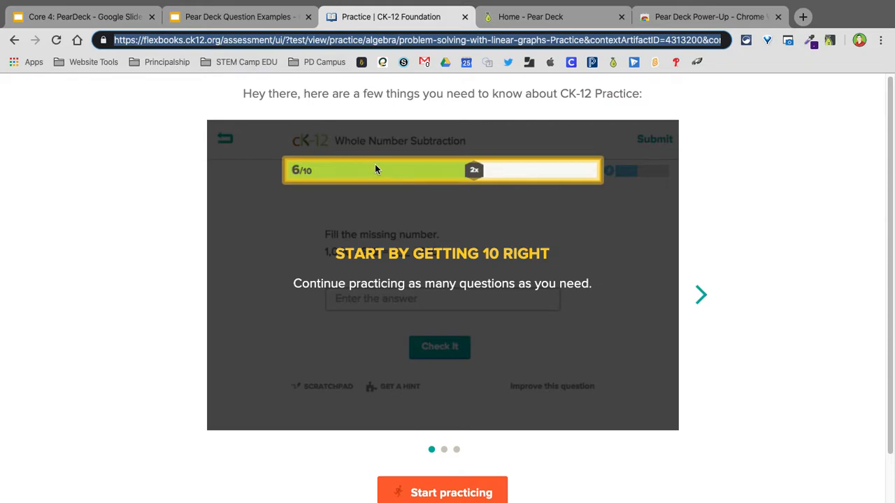
mouse_move(460, 358)
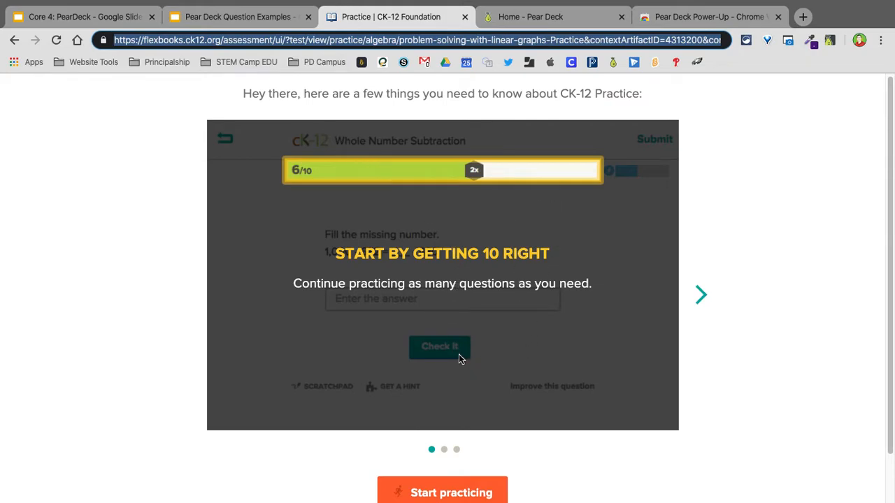
mouse_move(398, 243)
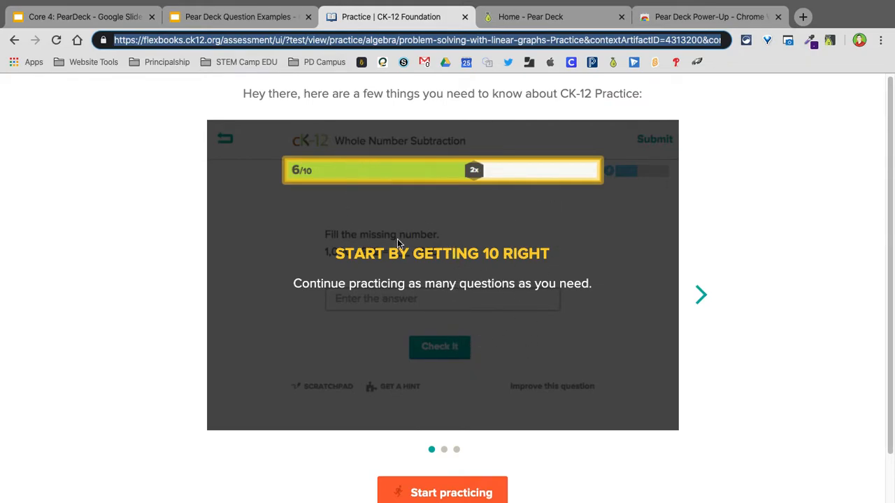
mouse_move(538, 193)
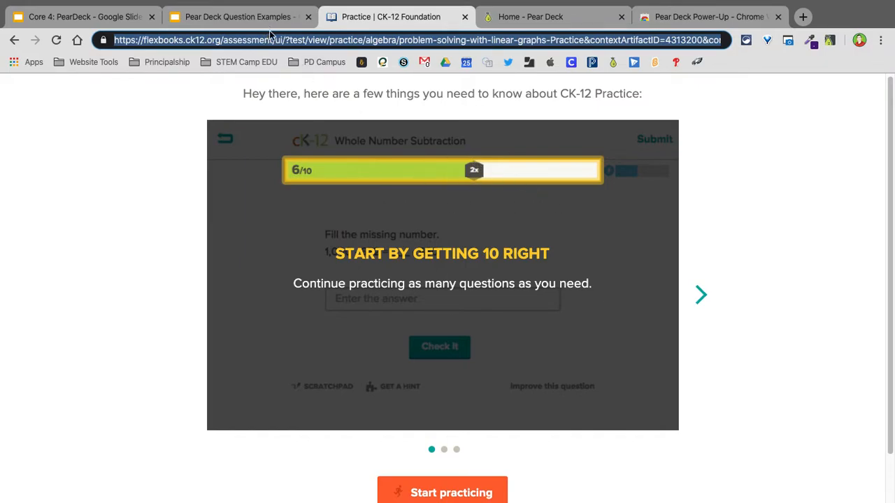
mouse_move(274, 25)
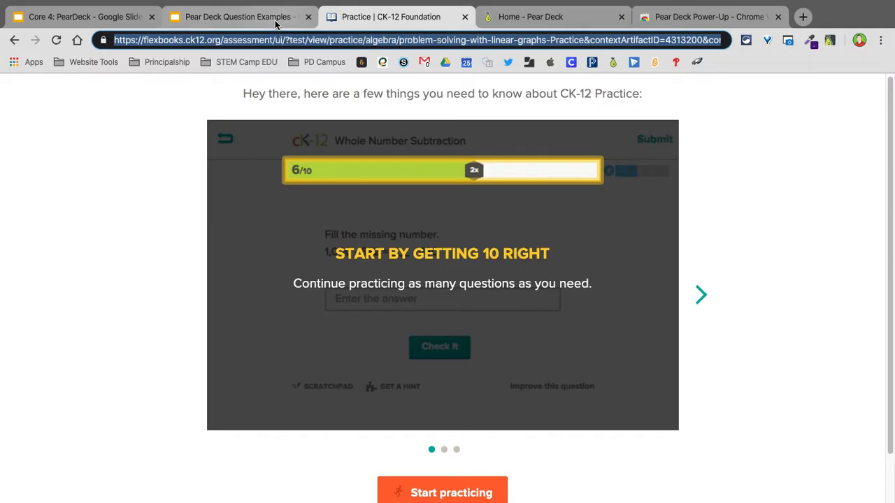
Step: Return to the Slides deck and add the CK-12 practice URL as slide 5's website question
left_click(238, 16)
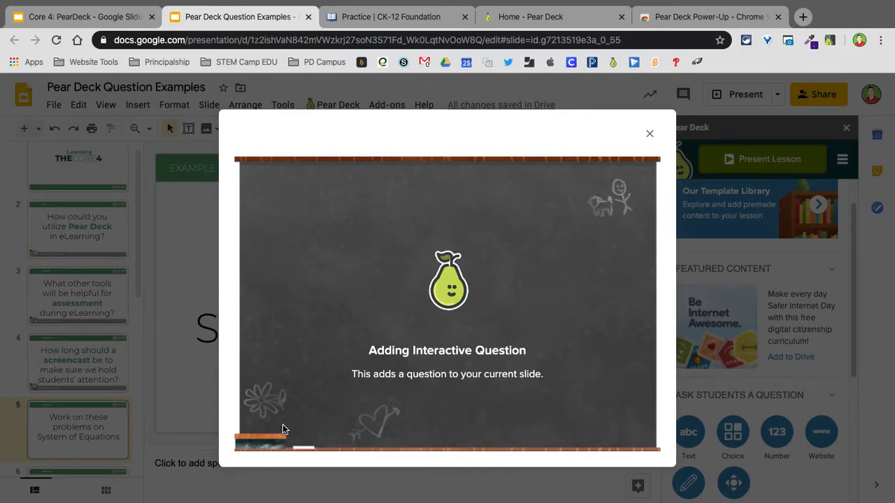
left_click(649, 135)
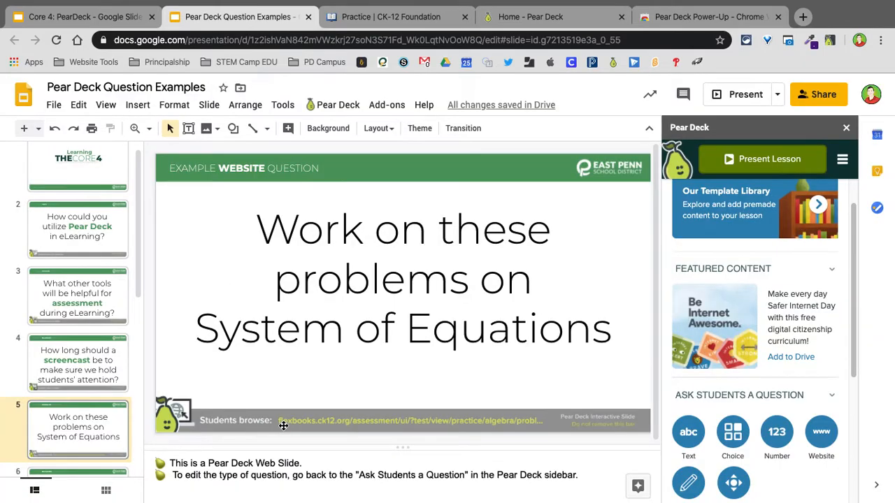
mouse_move(480, 427)
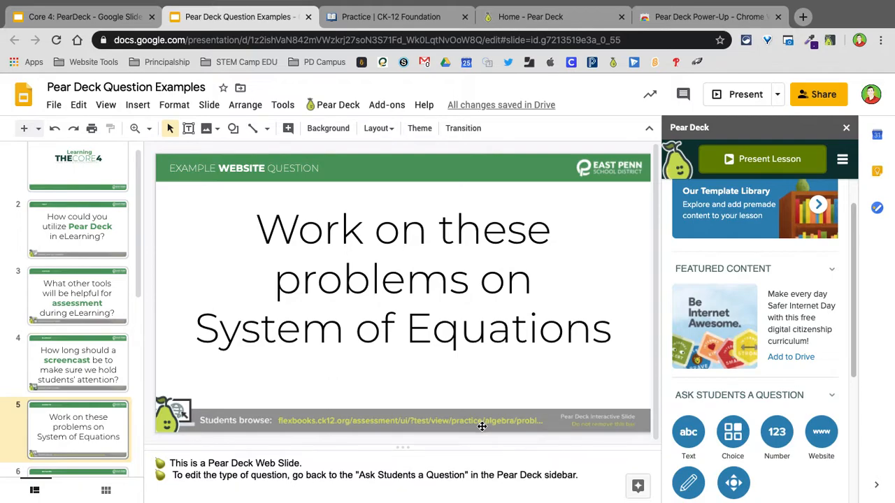
mouse_move(328, 333)
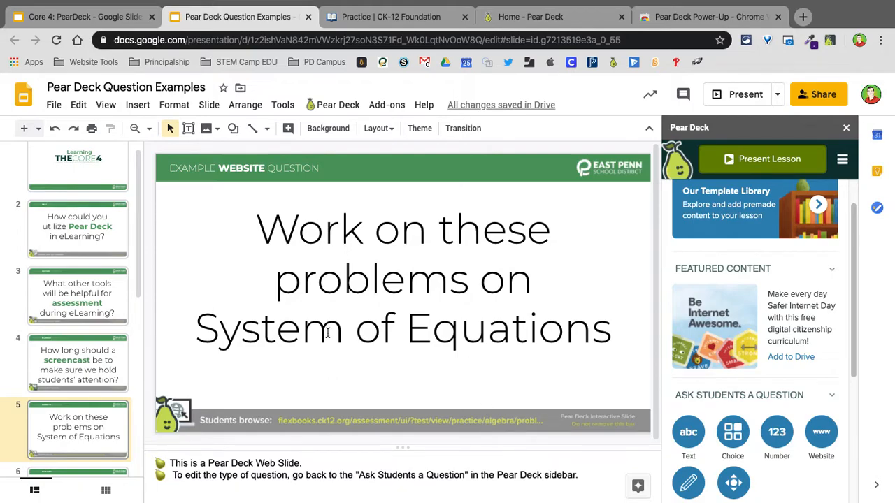
scroll("down", 3)
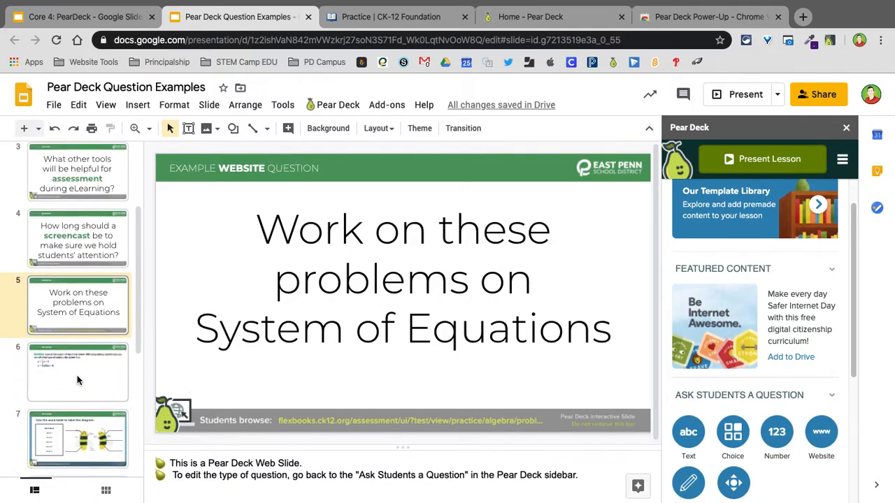
Step: Make slide 6, the Analyze prompt, a Pear Deck Draw question
left_click(79, 370)
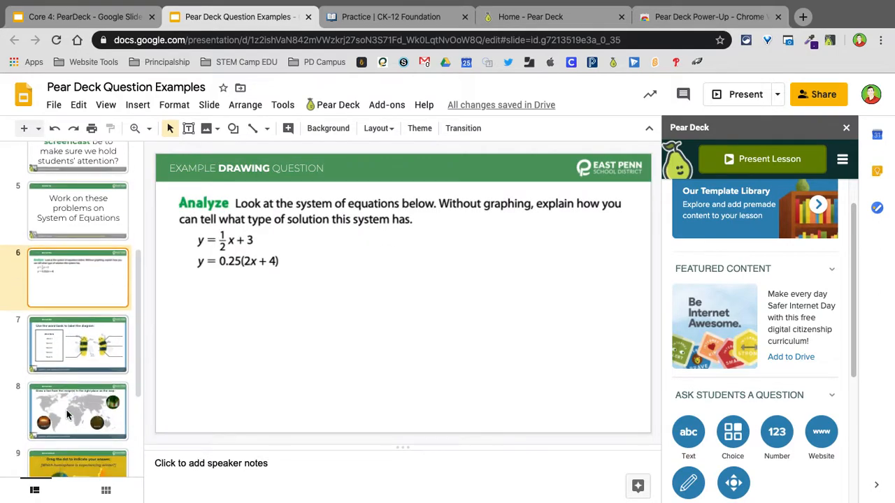
scroll("up", 3)
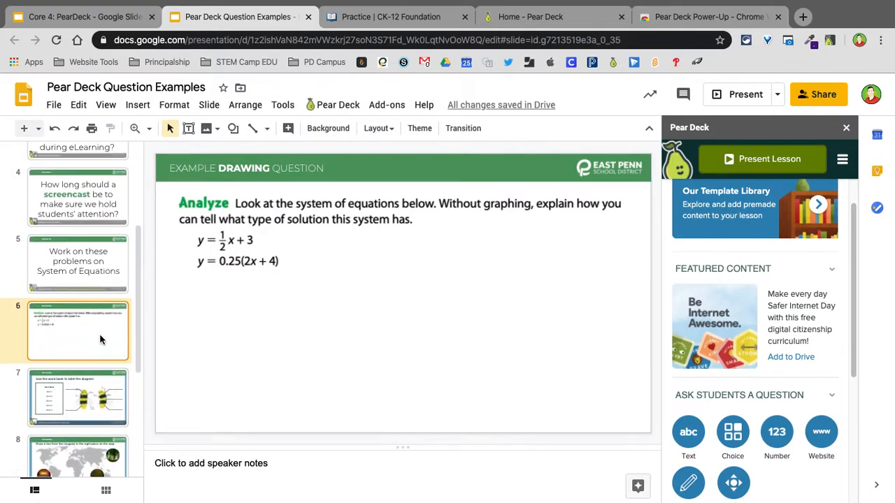
mouse_move(118, 349)
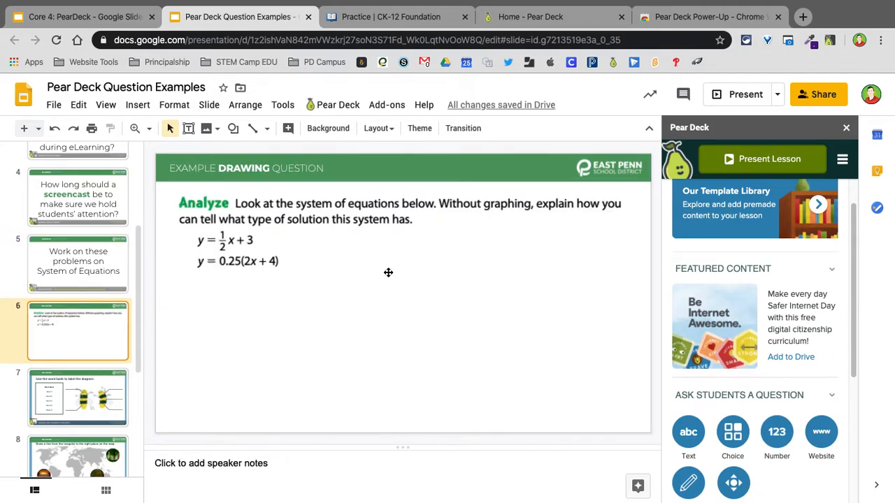
scroll("down", 3)
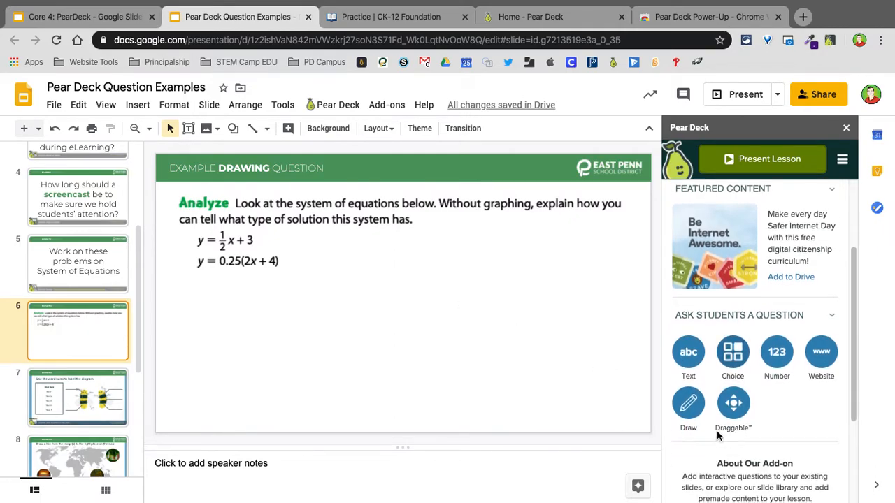
left_click(688, 403)
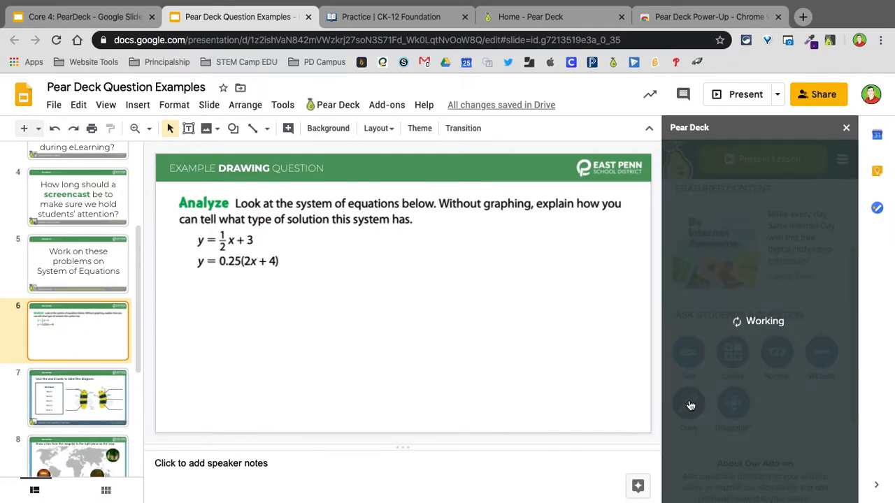
left_click(688, 404)
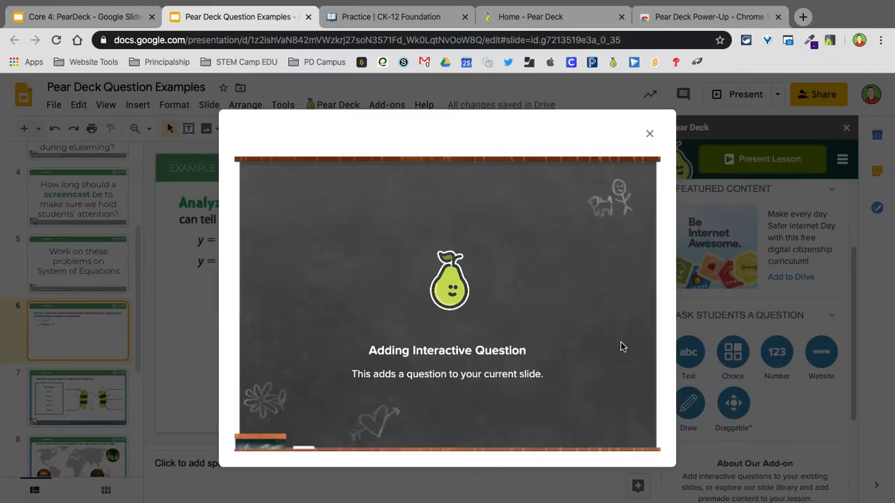
left_click(649, 134)
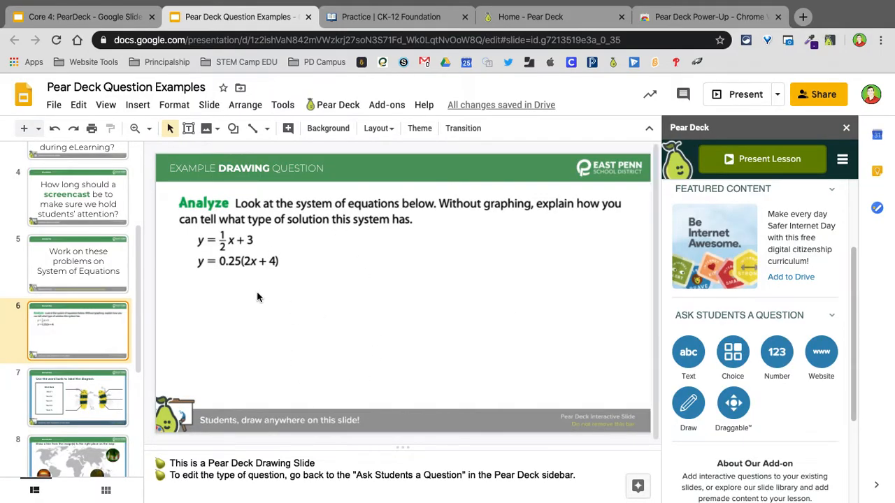
mouse_move(517, 316)
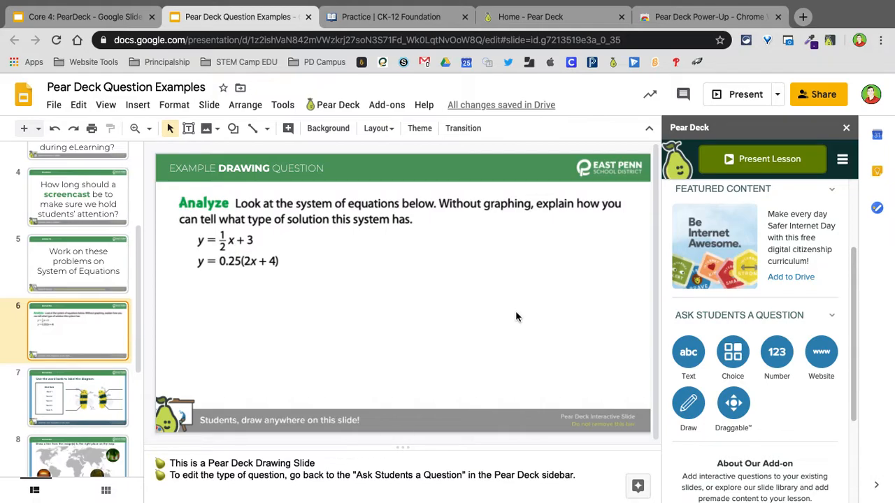
mouse_move(352, 309)
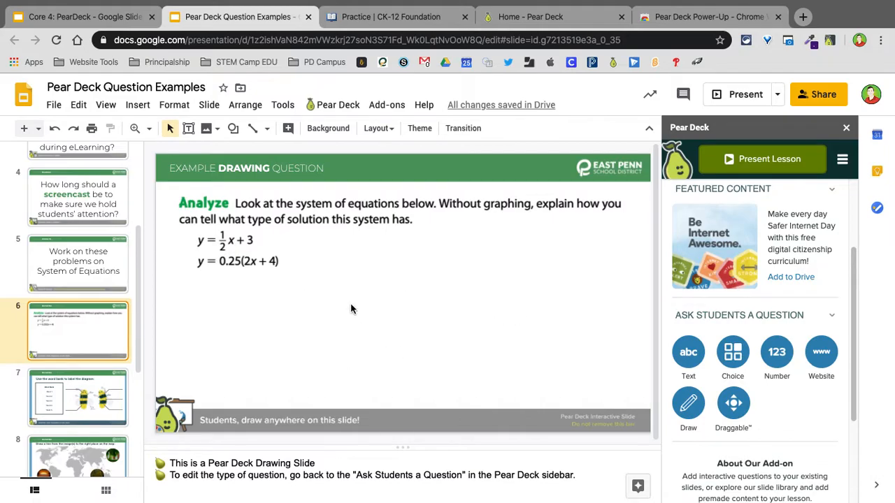
mouse_move(478, 311)
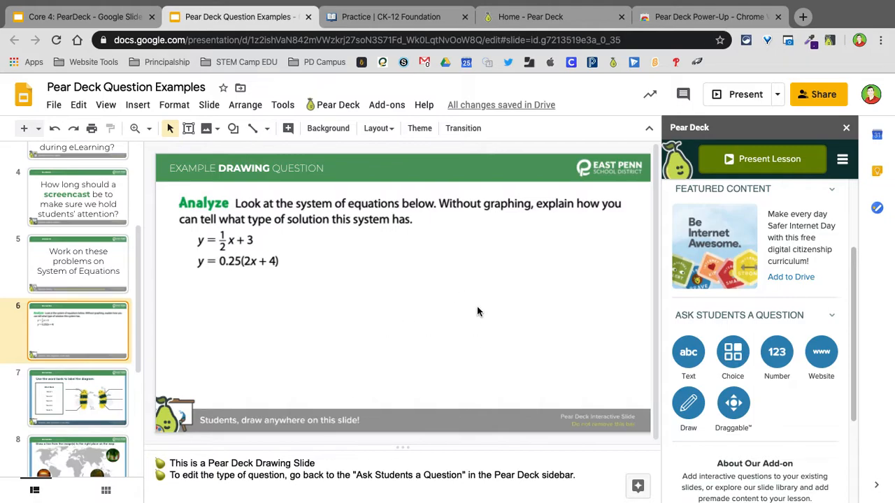
mouse_move(436, 211)
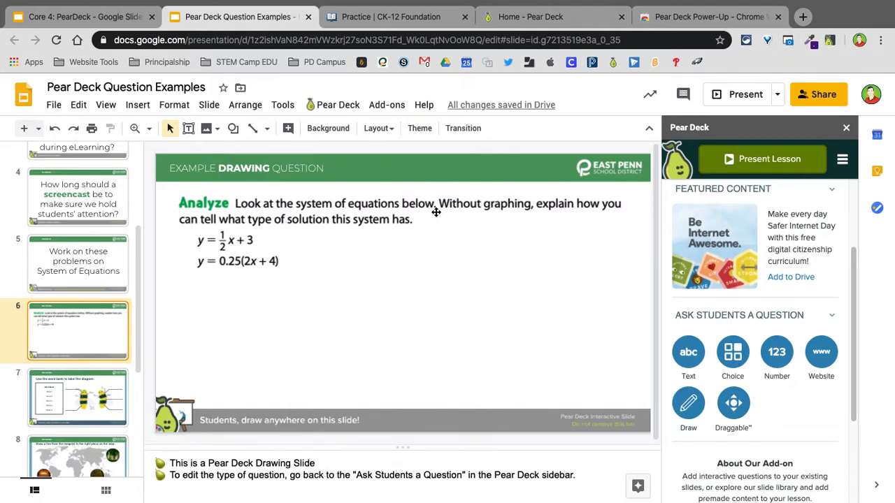
mouse_move(426, 357)
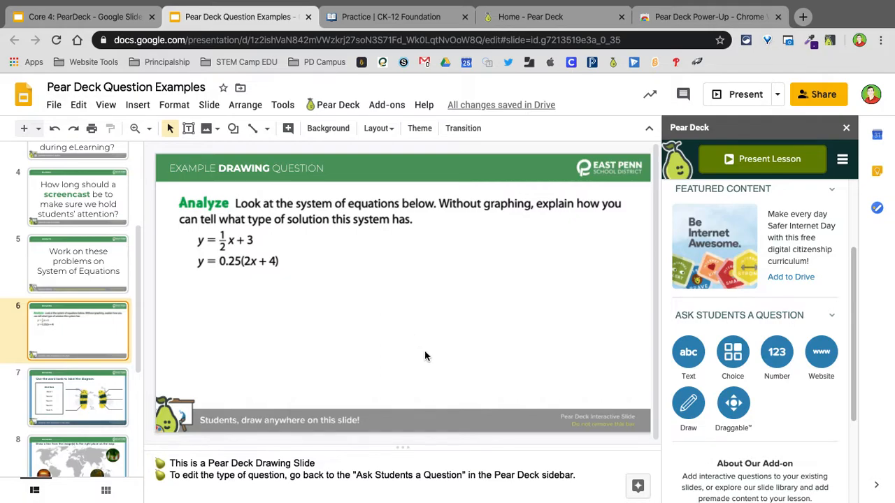
Step: Review the bee-labelling, map-matching and draggable winter-hemisphere example slides
scroll("down", 3)
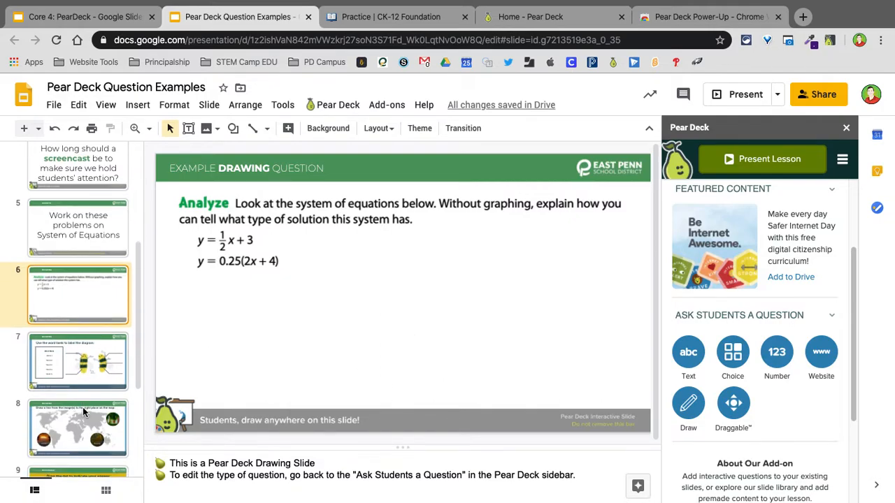
left_click(79, 360)
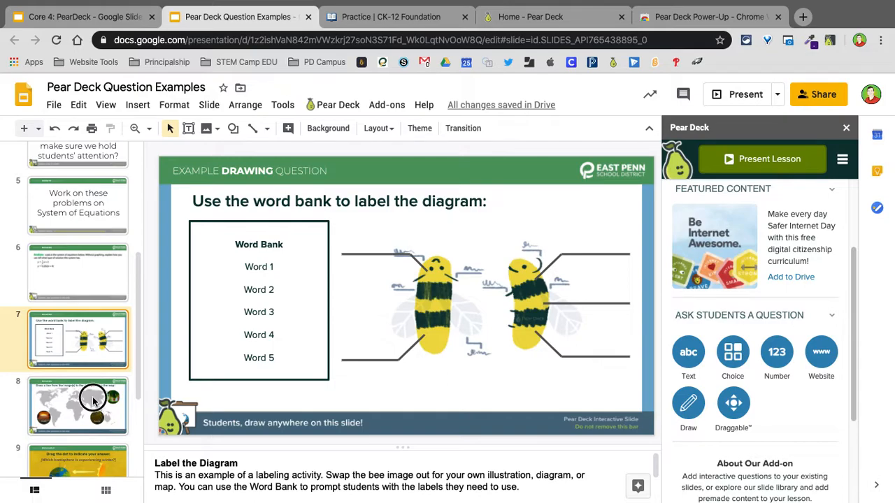
left_click(78, 405)
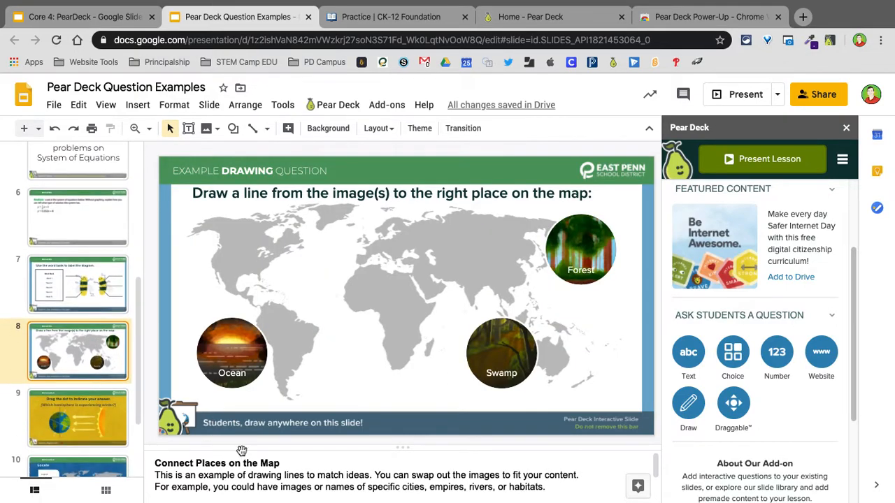
left_click(78, 416)
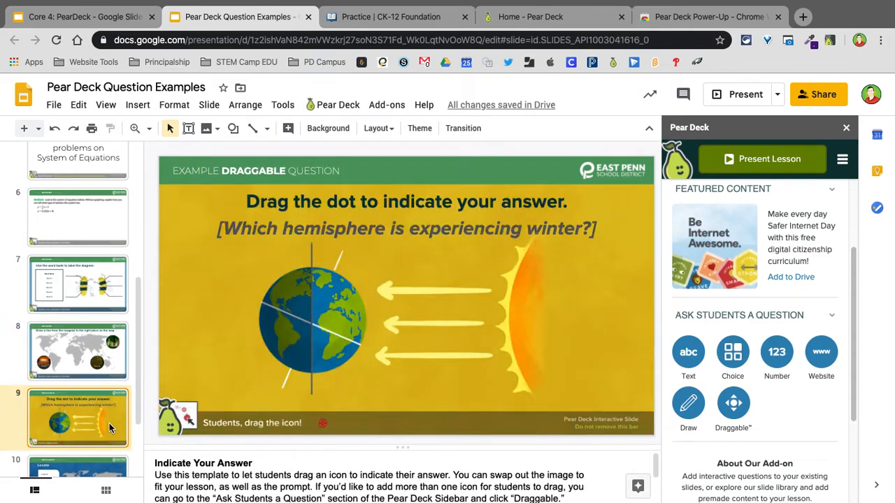
Step: Move to the Book vs. Movie Venn diagram slide and start a Pear Deck draggable question on it
scroll("down", 3)
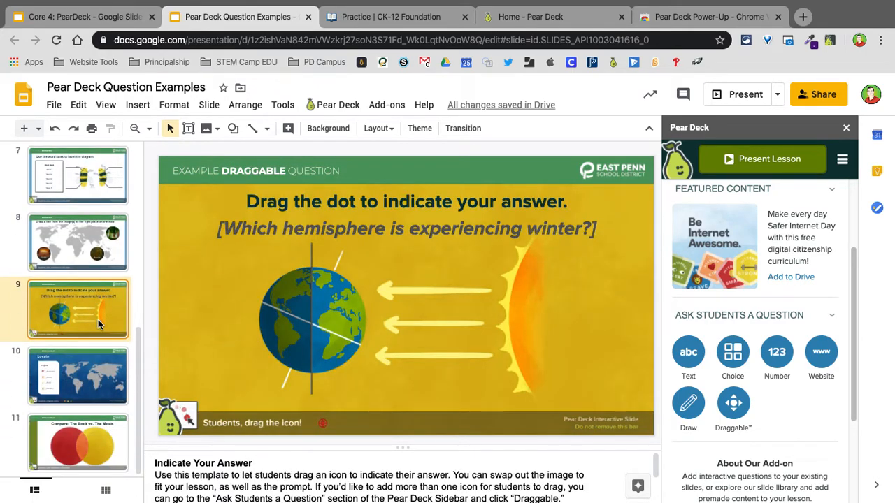
mouse_move(277, 436)
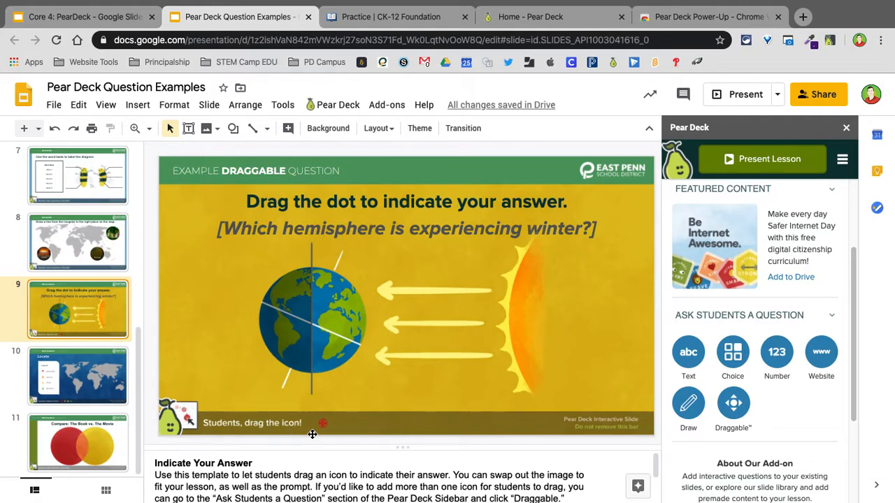
mouse_move(298, 315)
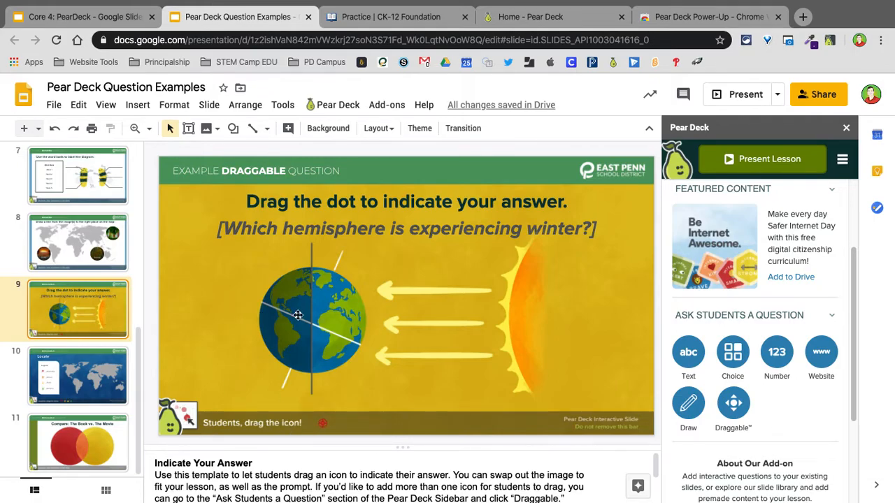
mouse_move(394, 294)
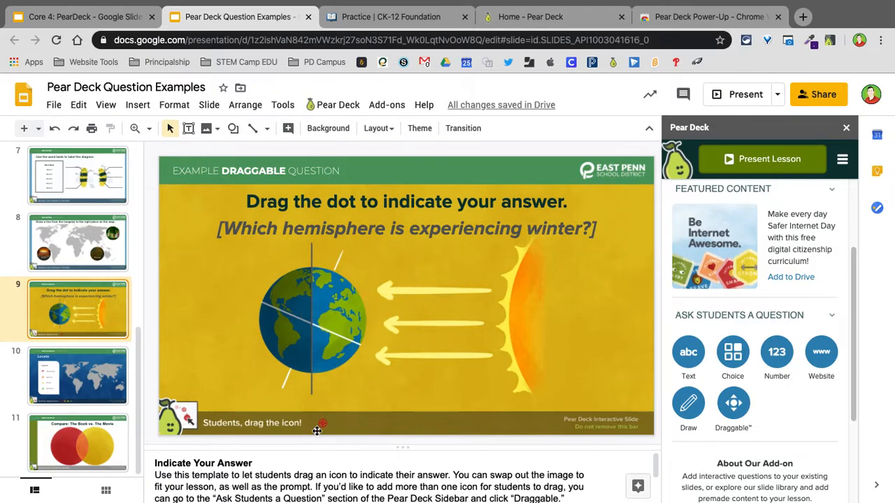
mouse_move(375, 325)
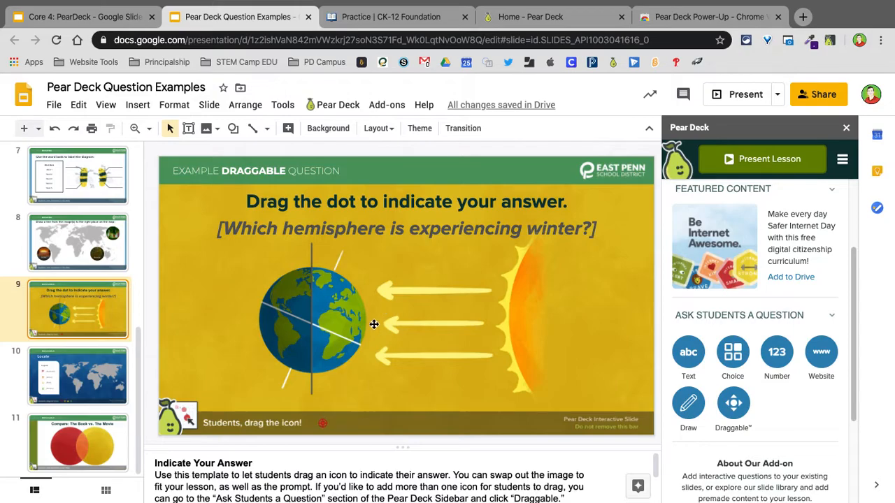
left_click(78, 375)
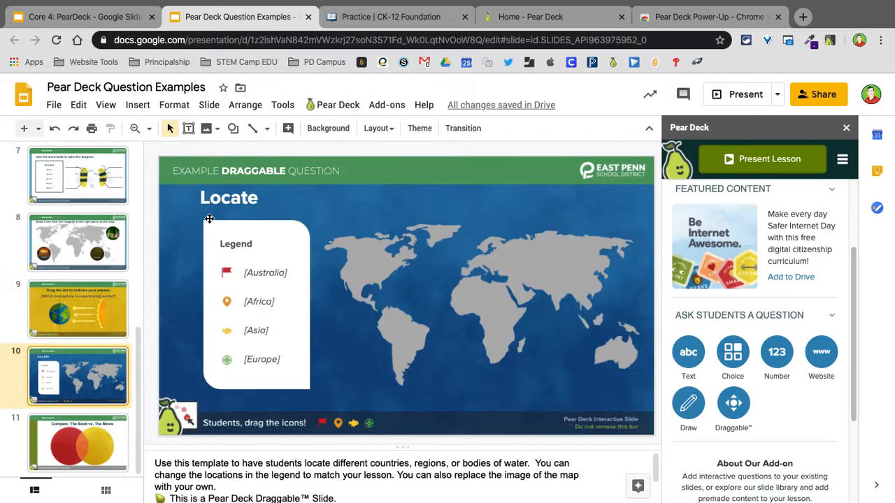
mouse_move(293, 290)
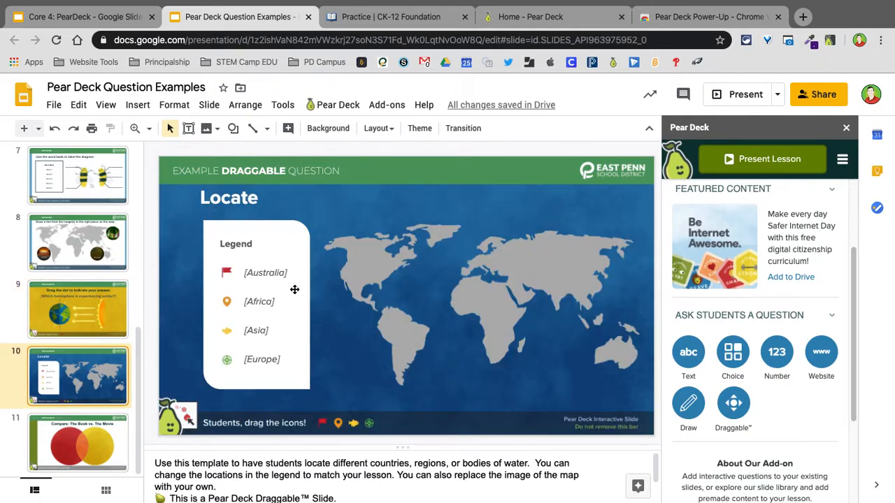
left_click(79, 442)
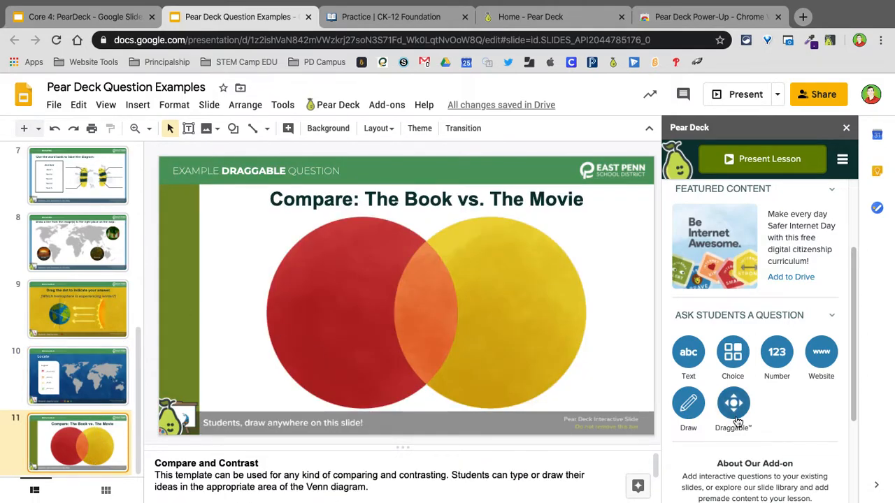
left_click(732, 404)
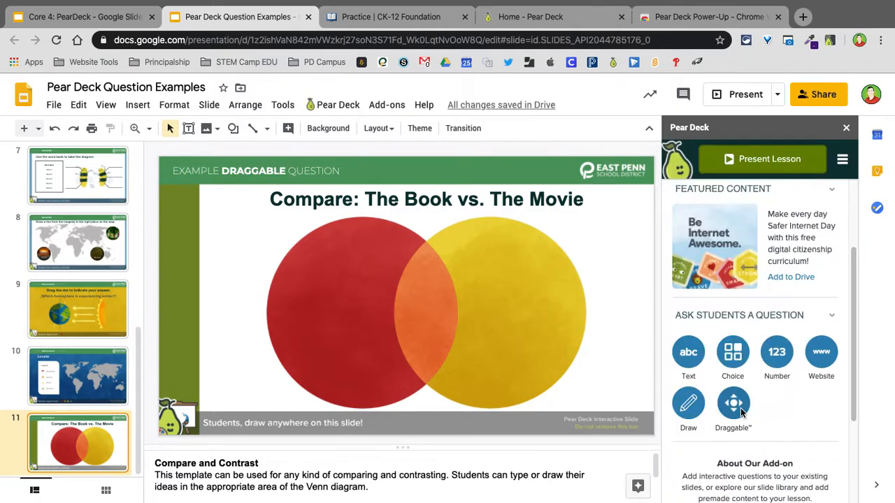
left_click(733, 403)
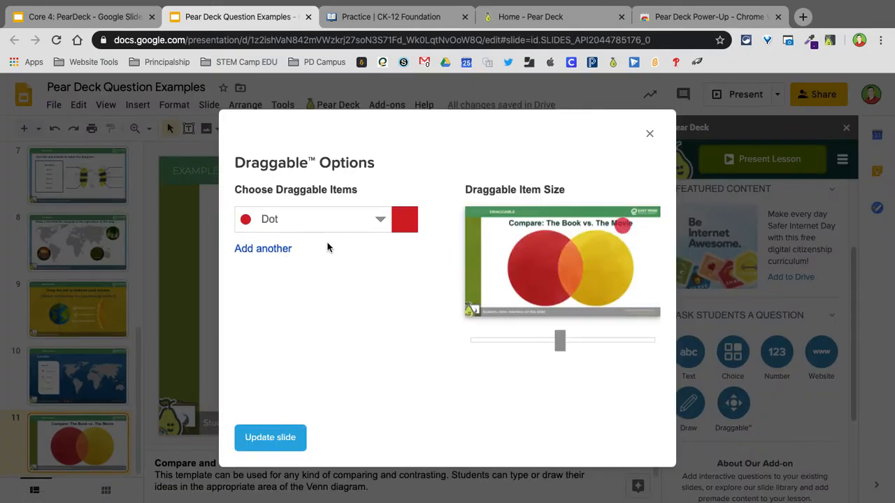
Step: Keep the red Dot draggable item and close the options without updating the slide
left_click(380, 218)
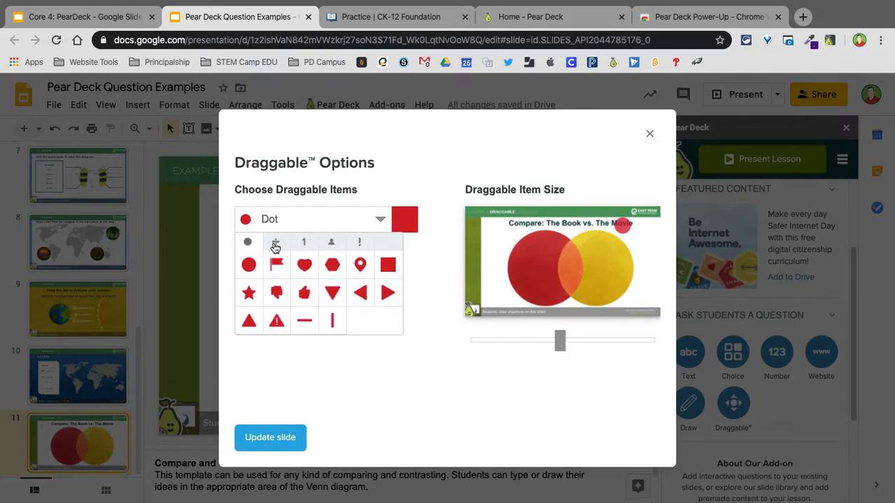
left_click(359, 240)
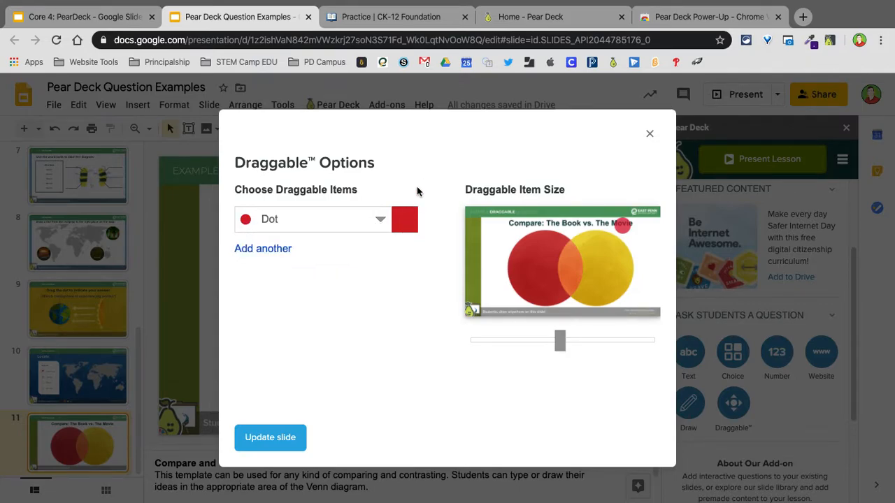
mouse_move(373, 349)
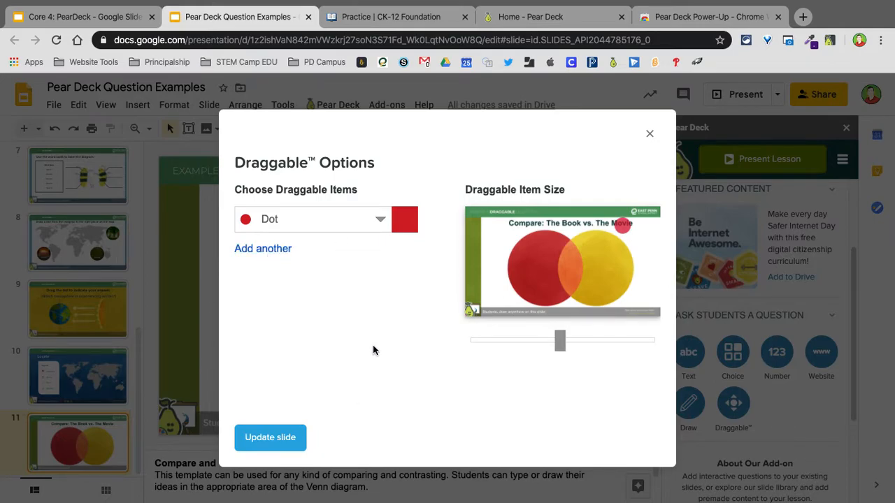
mouse_move(297, 249)
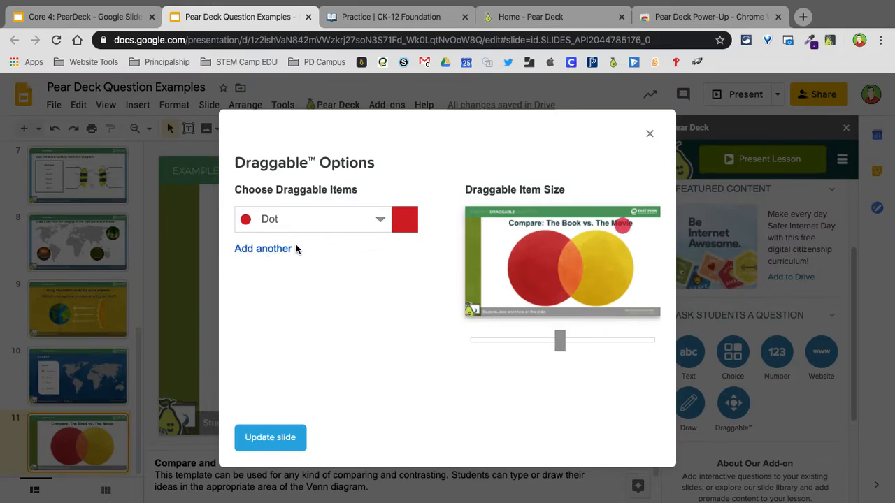
mouse_move(618, 204)
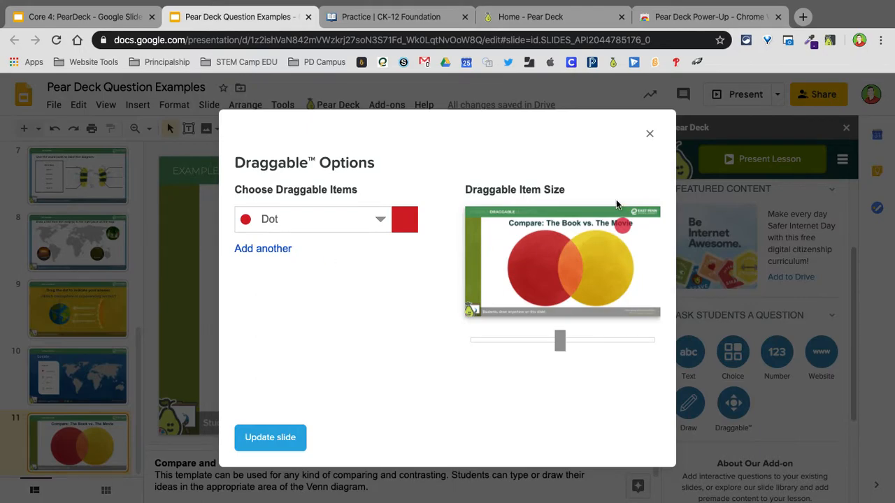
left_click(649, 134)
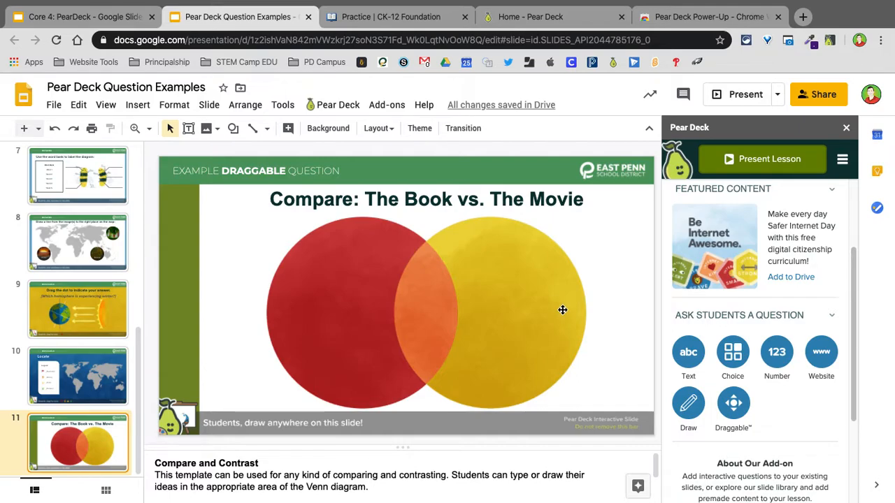
mouse_move(612, 340)
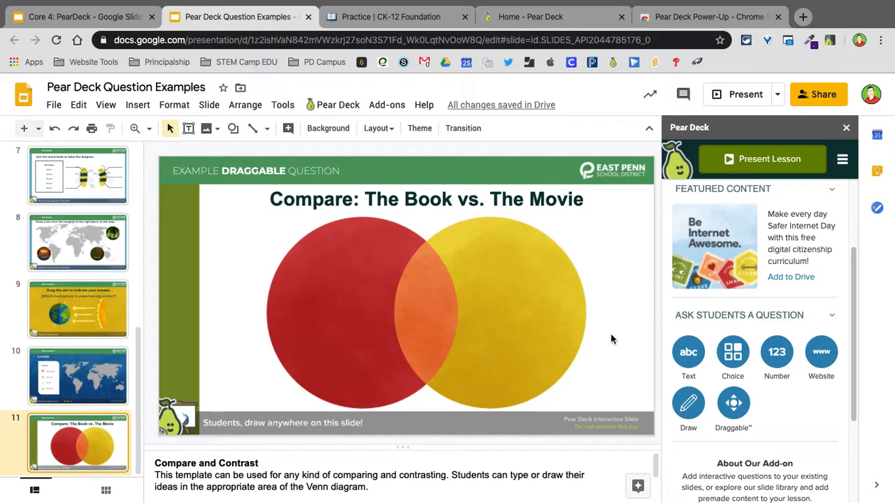
mouse_move(548, 344)
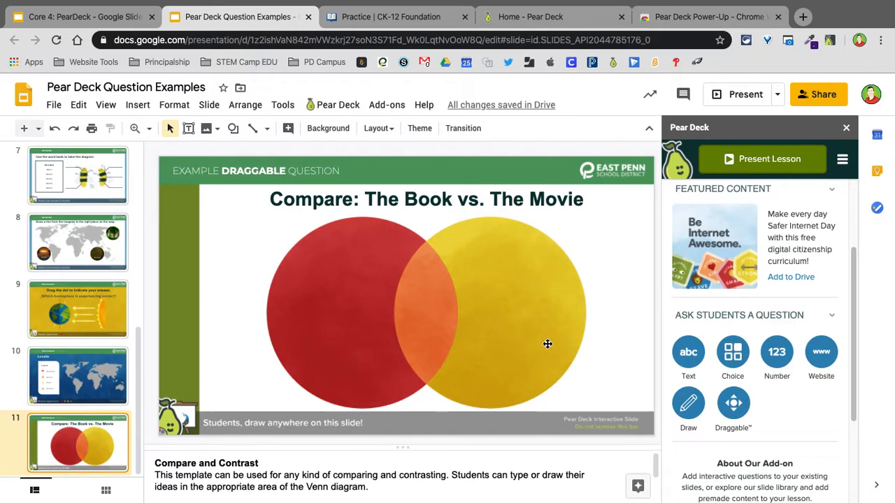
mouse_move(410, 292)
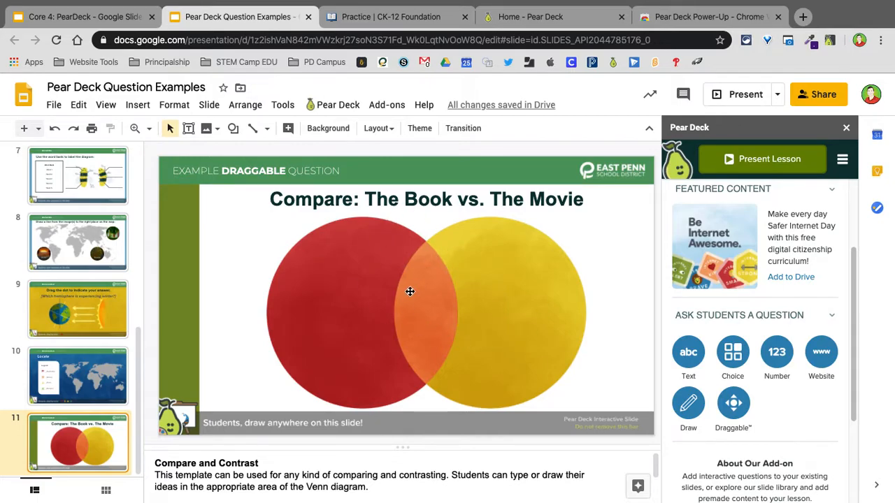
mouse_move(358, 249)
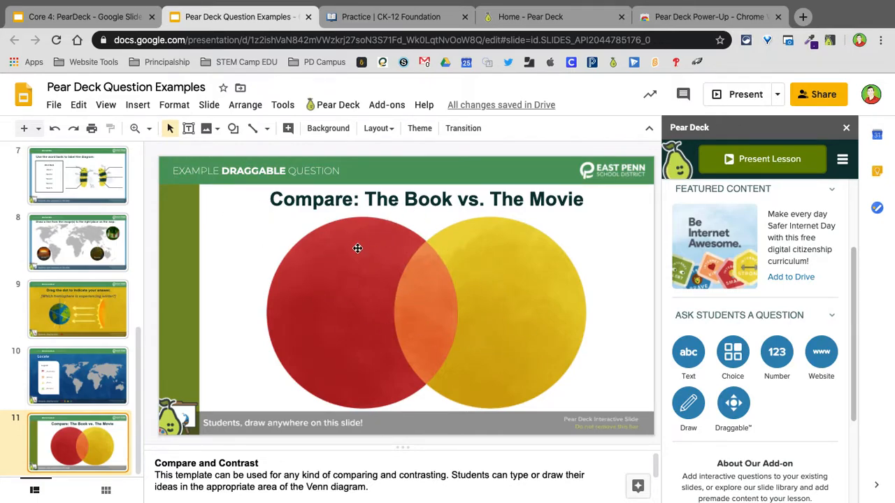
mouse_move(338, 257)
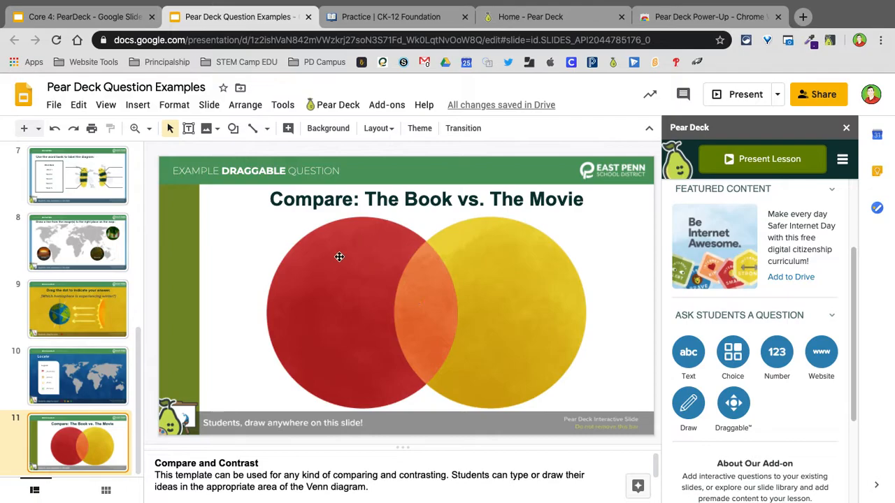
mouse_move(448, 344)
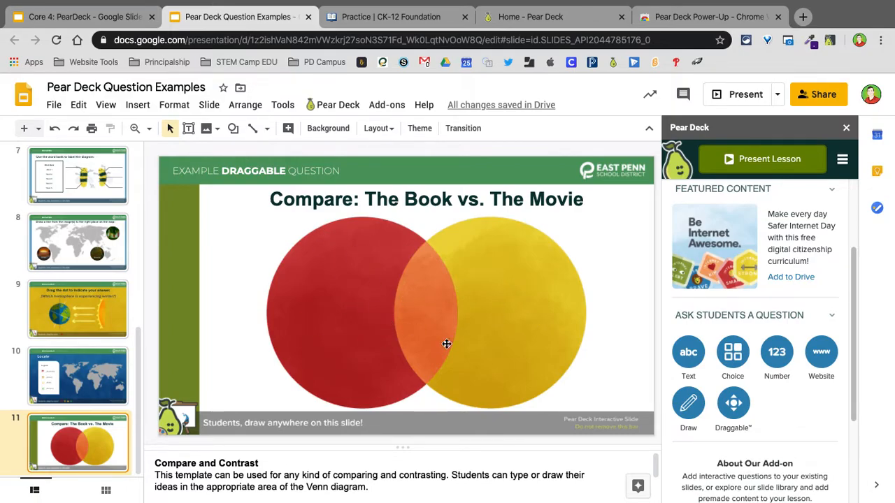
Step: Switch back to the Locate world map slide with its continent legend
left_click(79, 377)
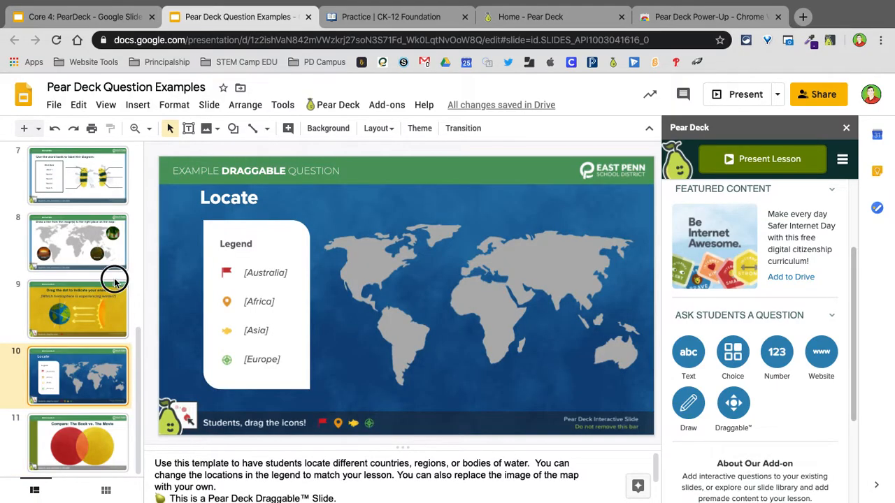
mouse_move(105, 442)
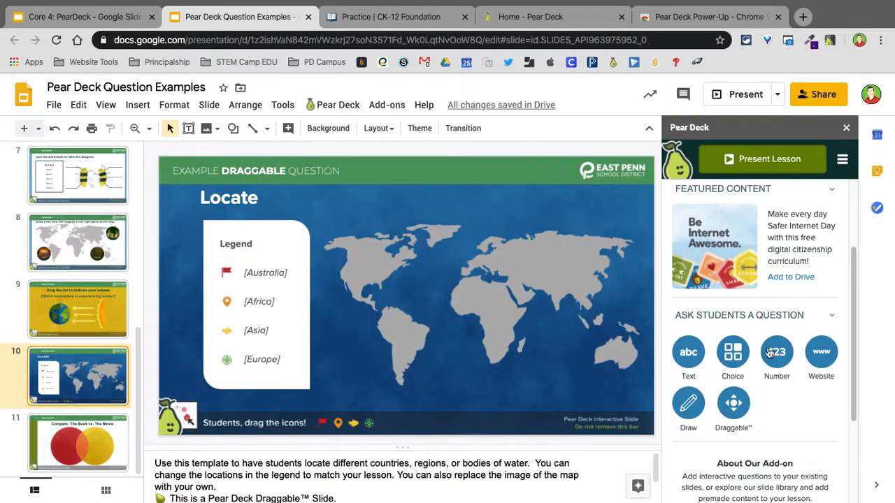
mouse_move(821, 361)
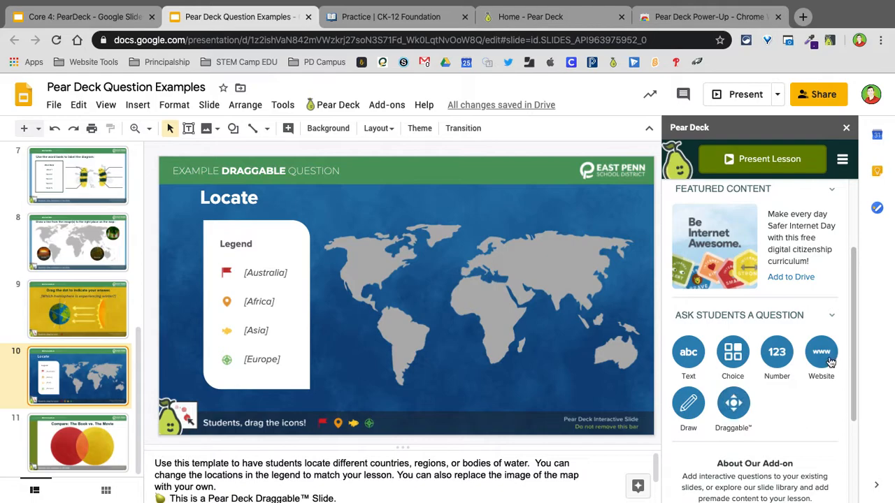
mouse_move(495, 321)
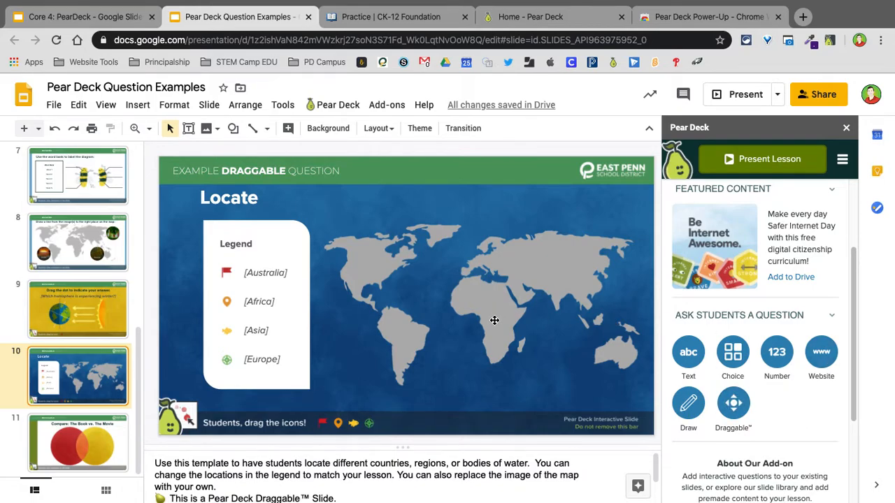
scroll("up", 3)
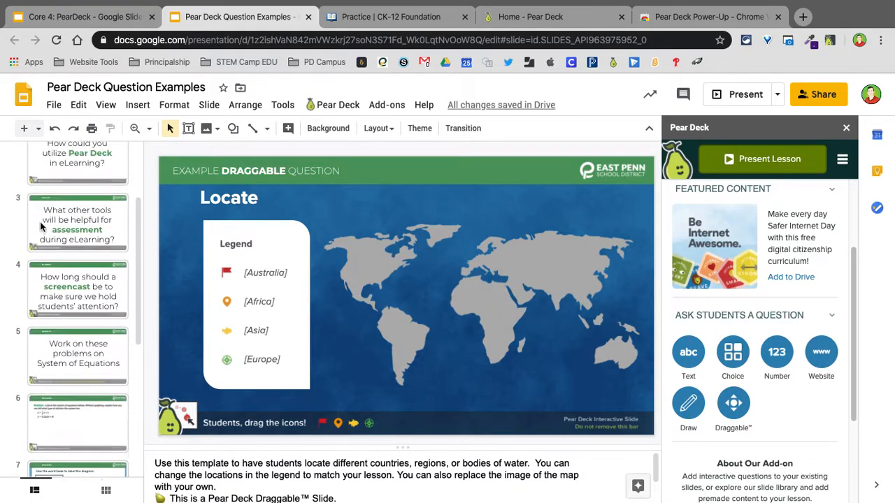
scroll("up", 3)
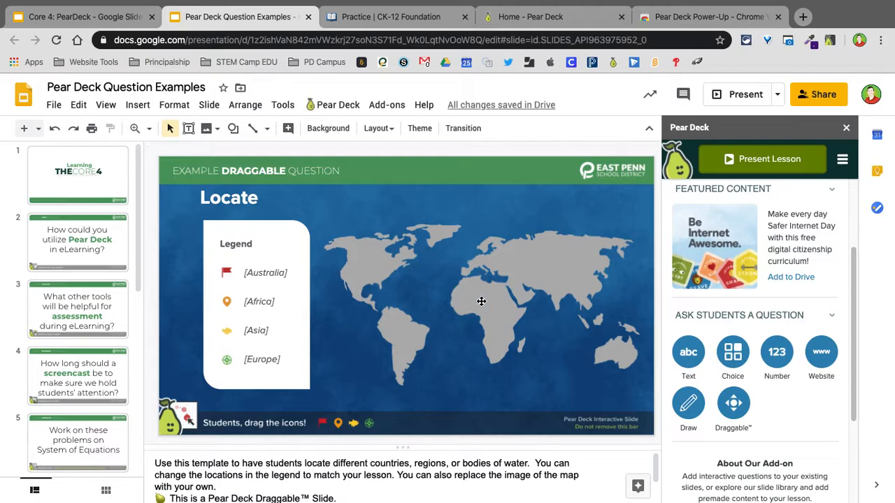
mouse_move(620, 259)
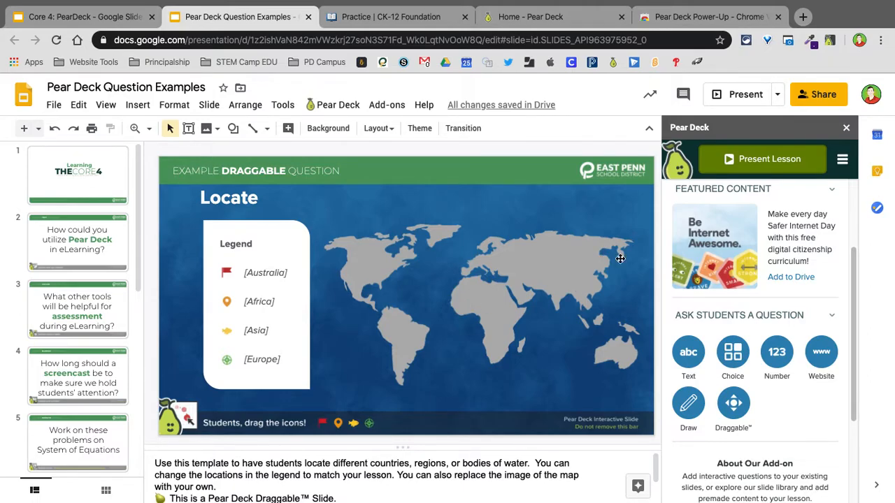